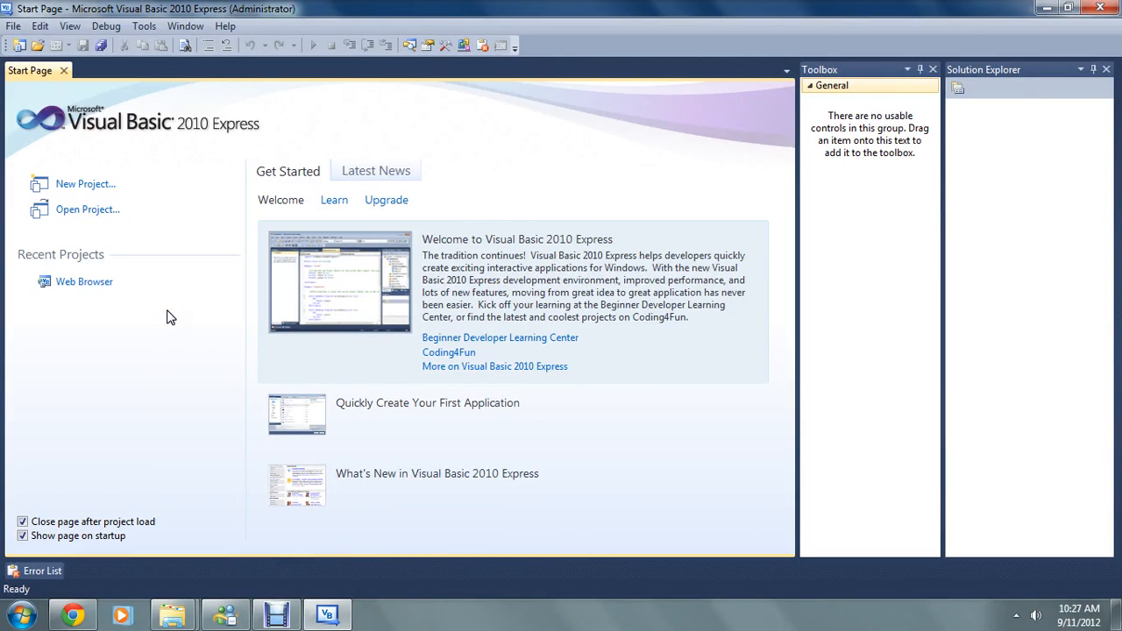
mouse_move(85, 184)
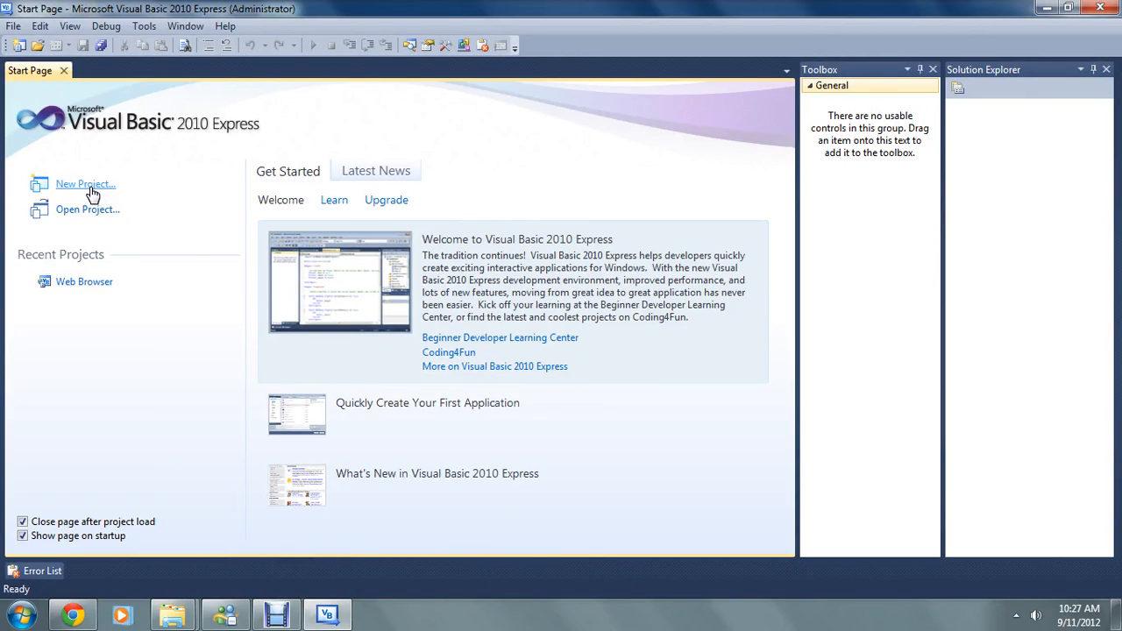
mouse_move(187, 361)
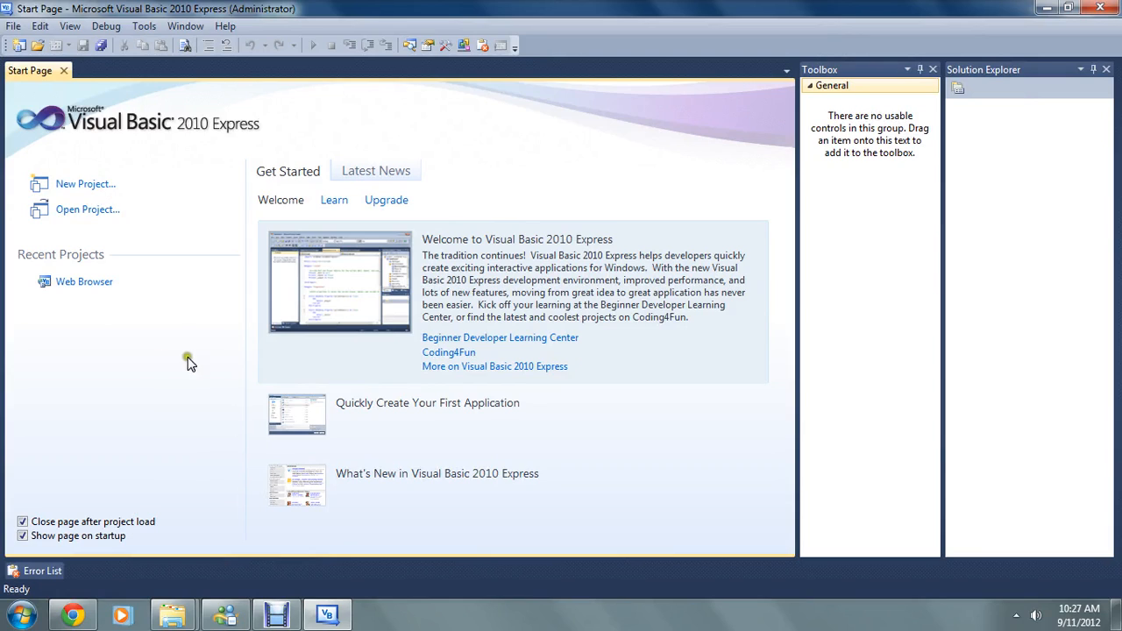
mouse_move(200, 353)
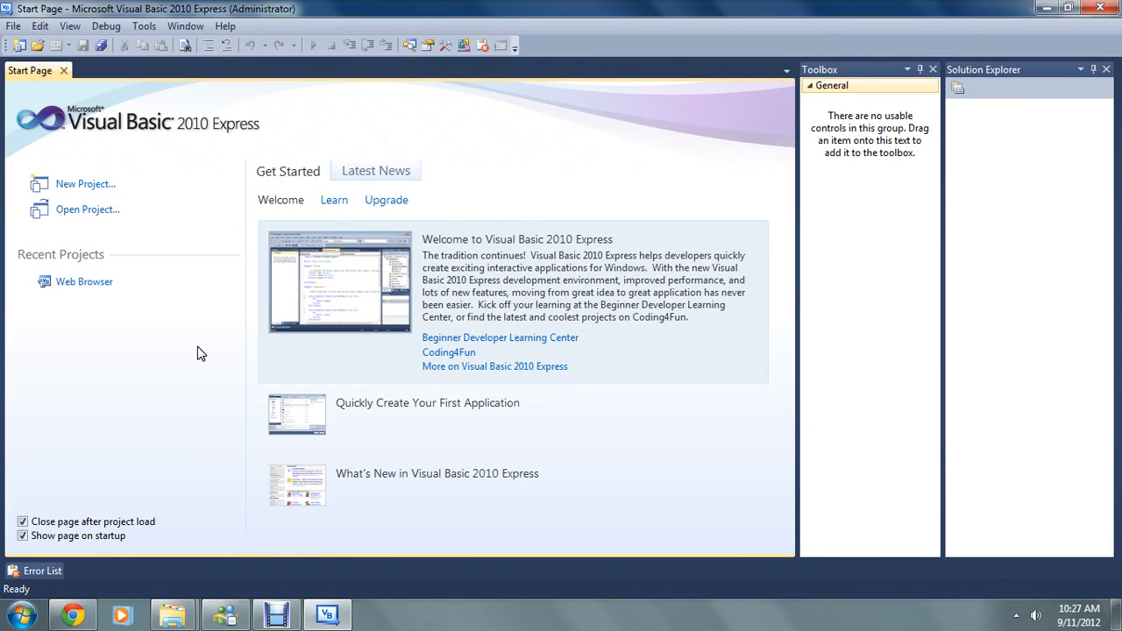
mouse_move(85, 184)
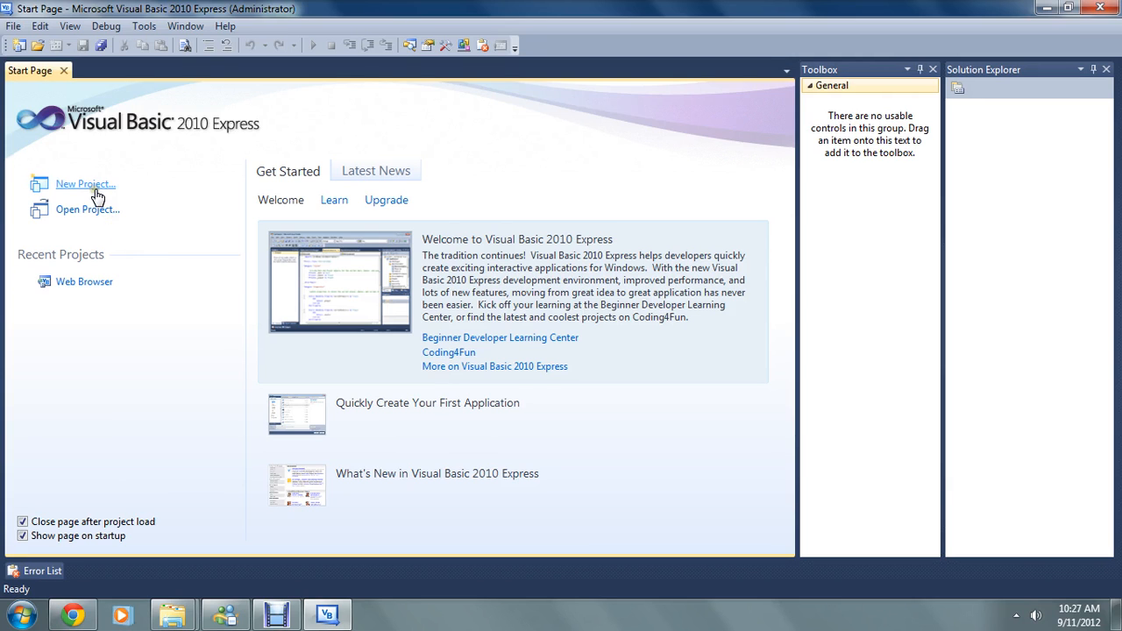
Step: Create a new Windows Forms Application project named 'Print Demo'
click(85, 183)
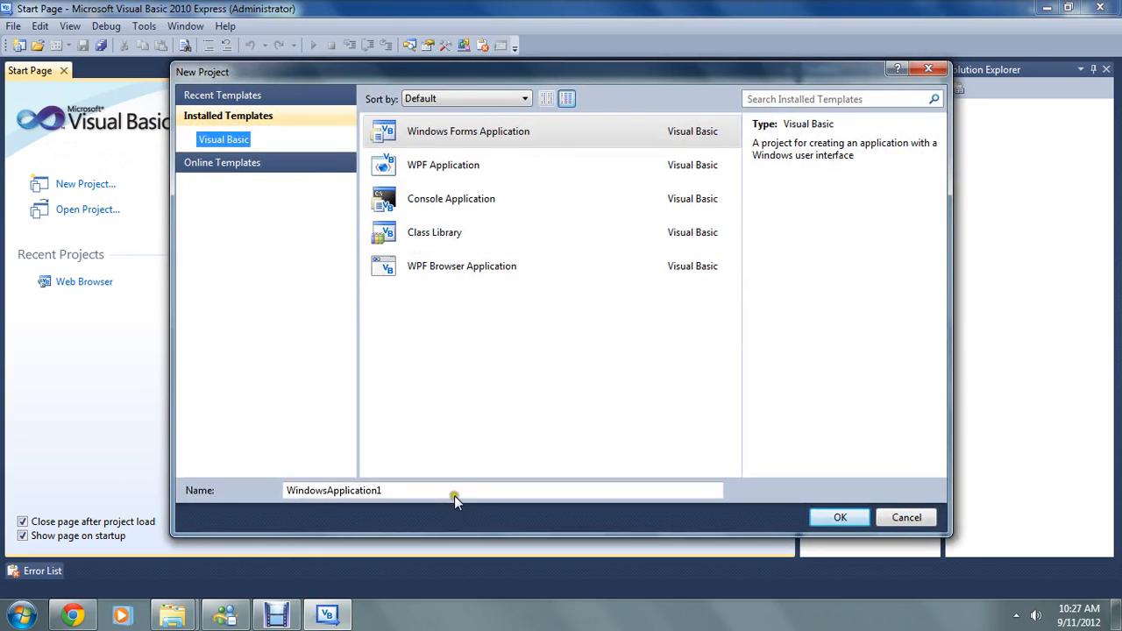
text(Pri)
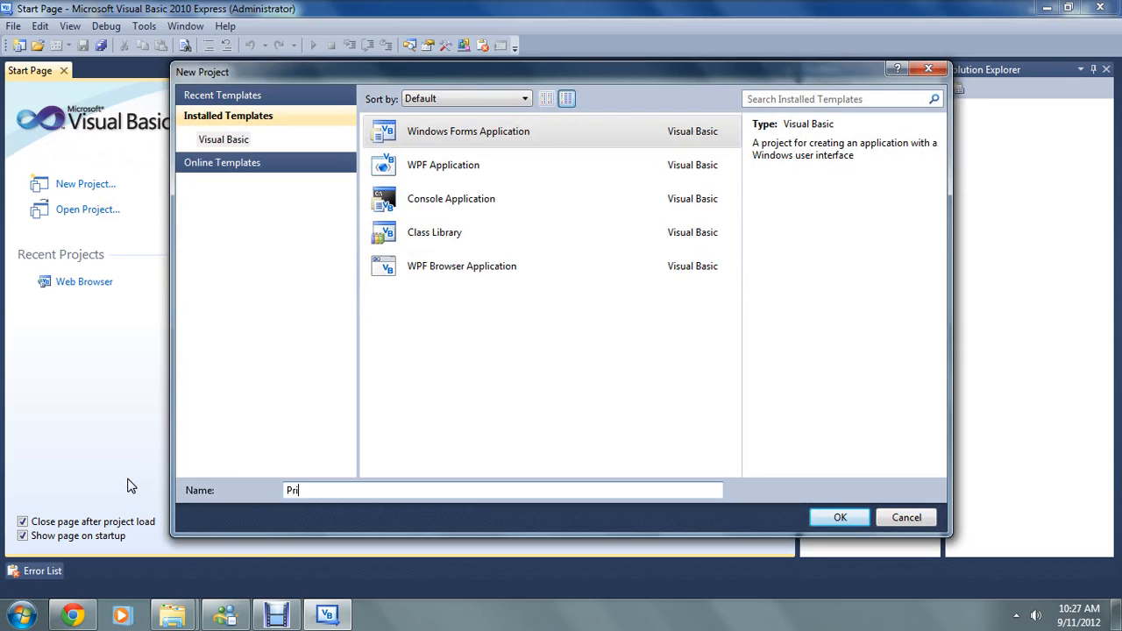
click(839, 517)
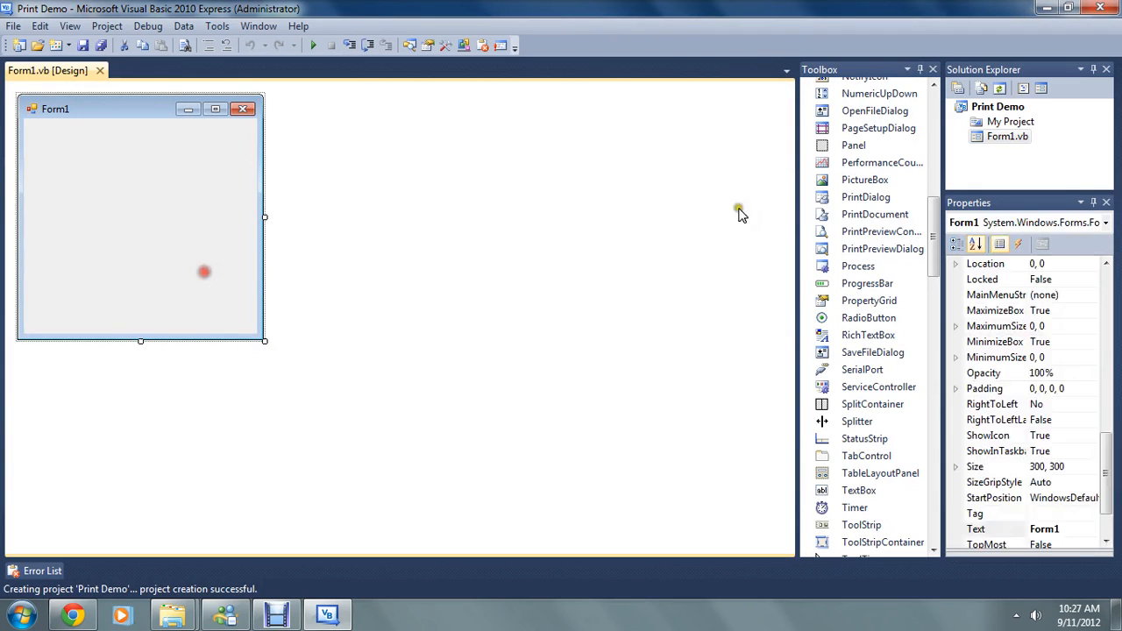
Step: Place a large RichTextBox from the Toolbox on Form1
scroll(down, 3)
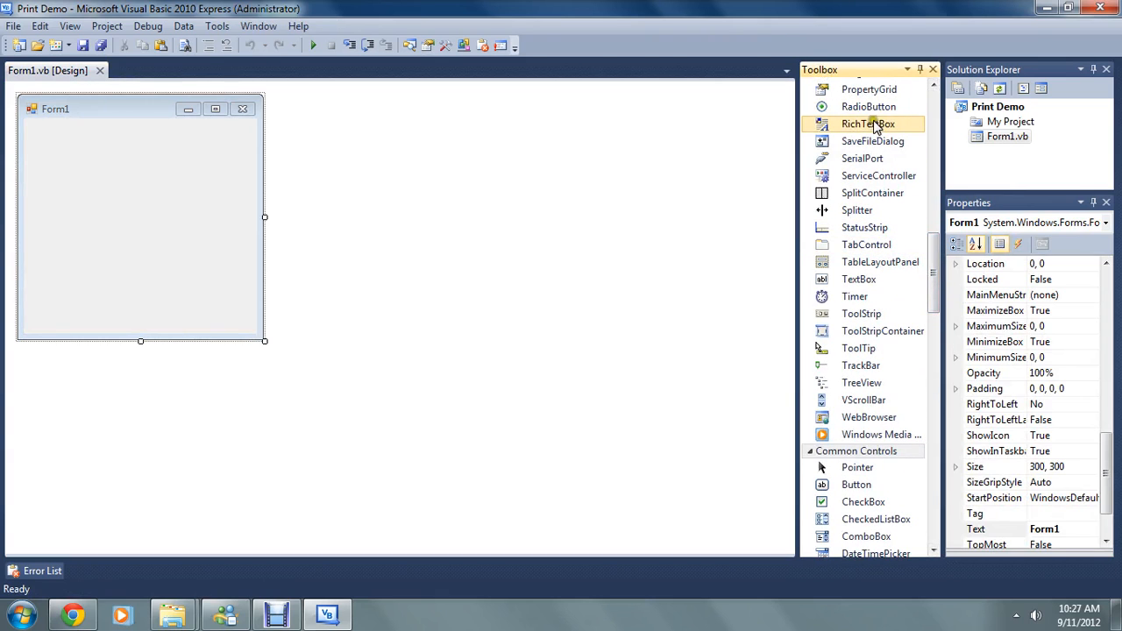
drag(868, 124, 83, 177)
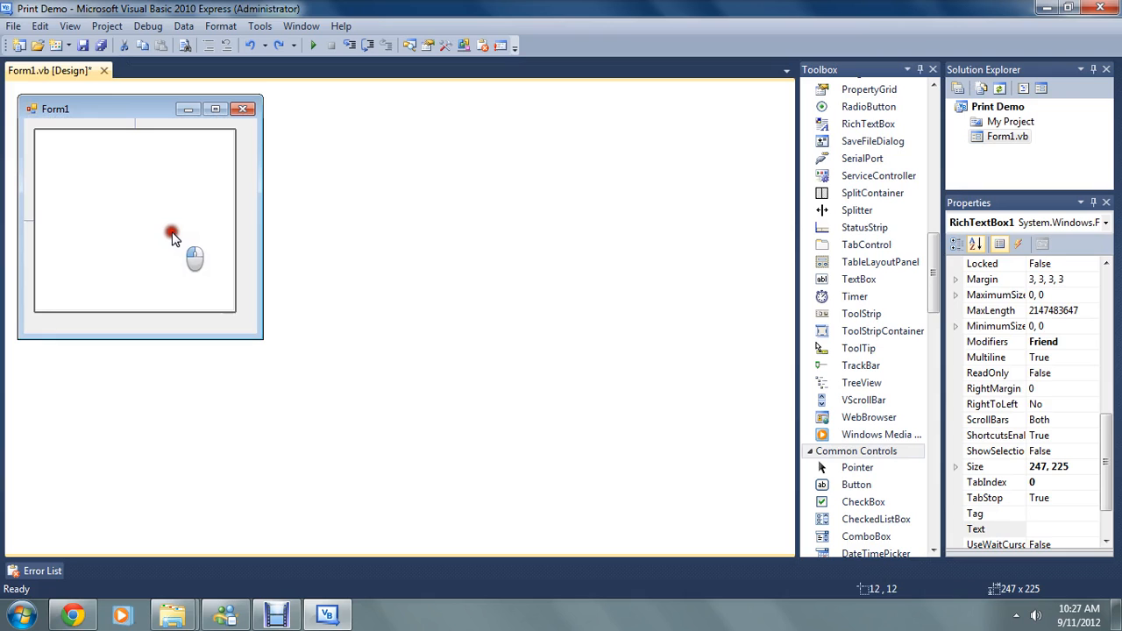
click(173, 232)
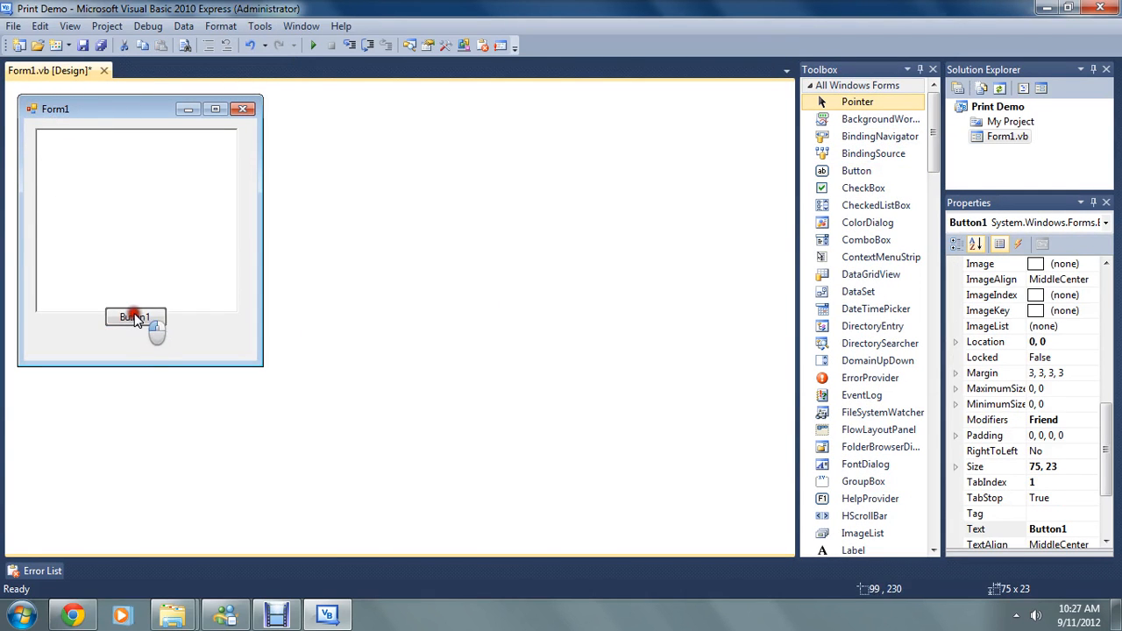
Step: Add a button beneath the rich text box captioned 'Print'
drag(134, 317, 133, 340)
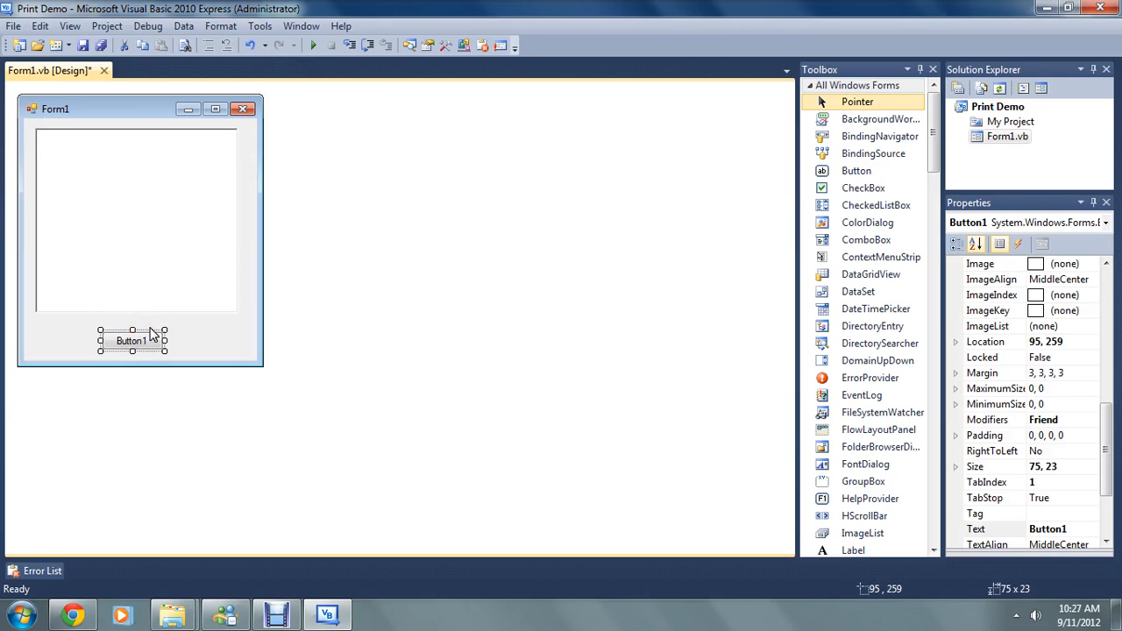
drag(132, 340, 132, 337)
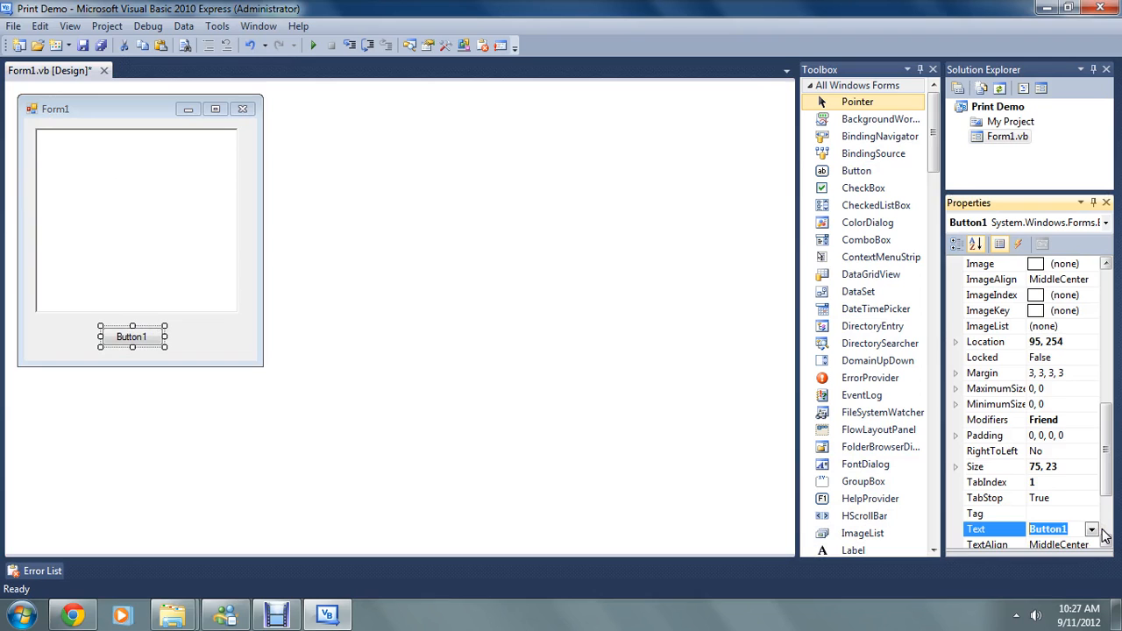
text(Print)
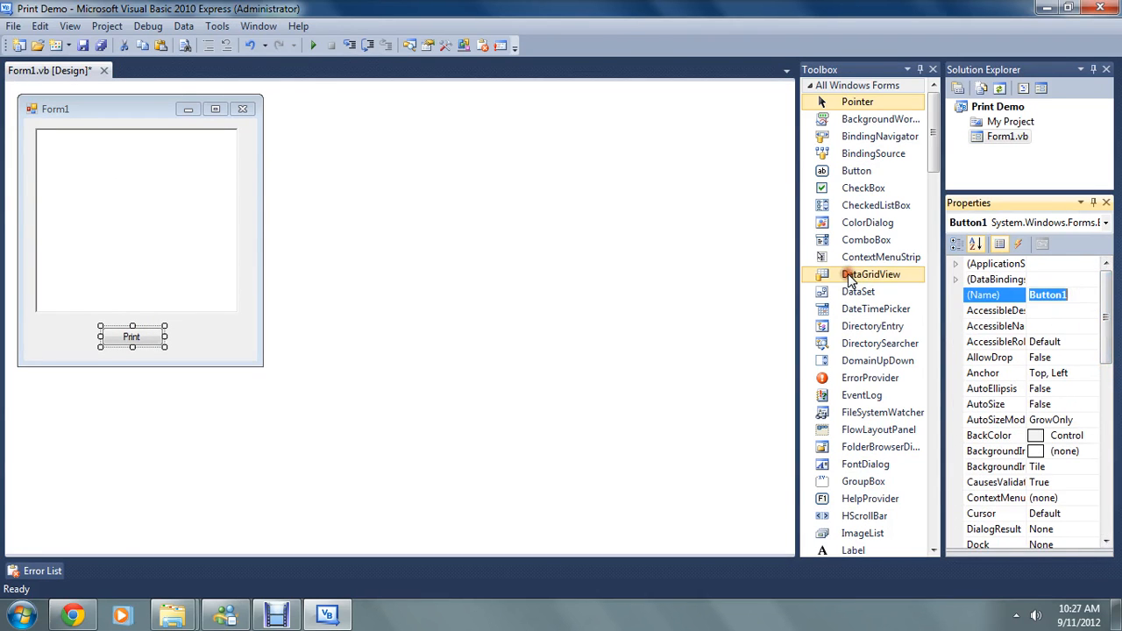
mouse_move(871, 273)
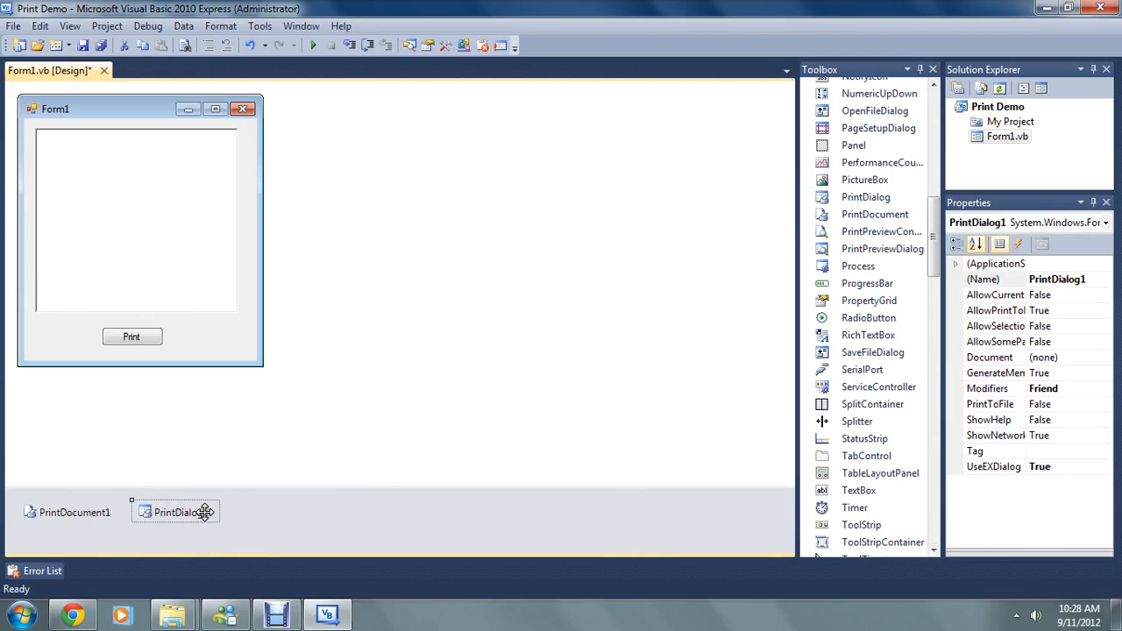
Step: Set PrintDialog1's Document property to PrintDocument1
click(995, 357)
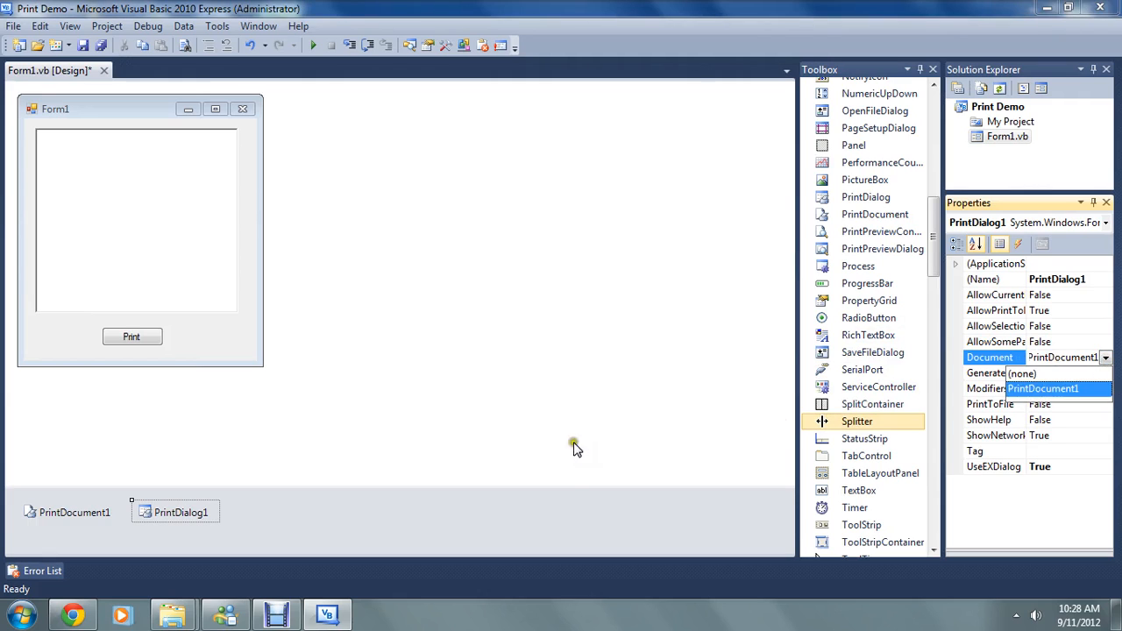
click(211, 347)
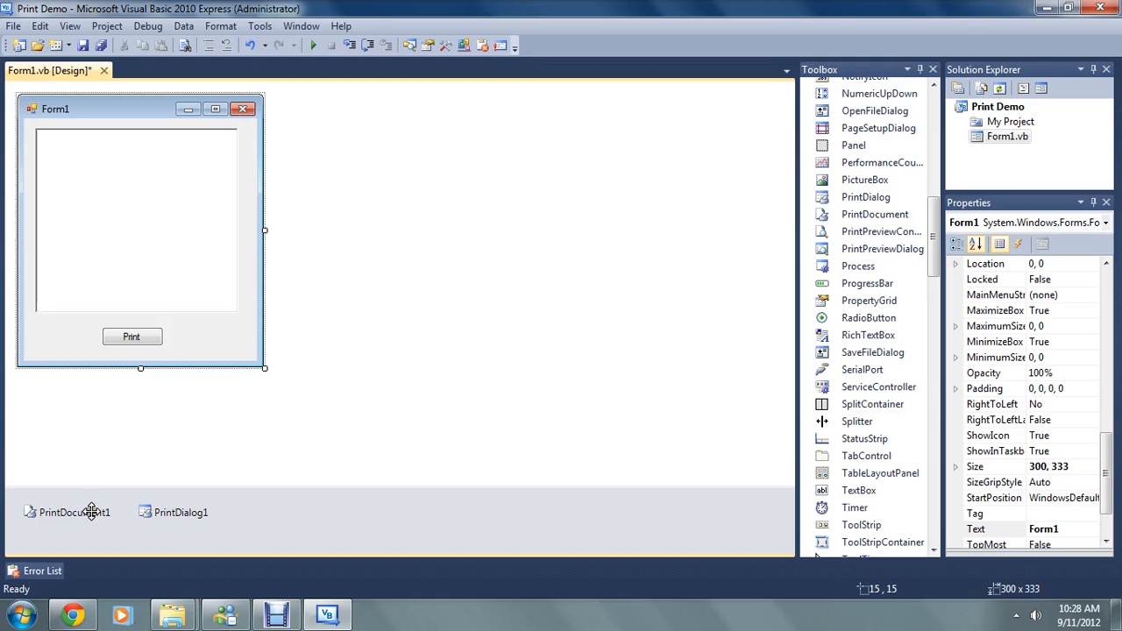
mouse_move(92, 512)
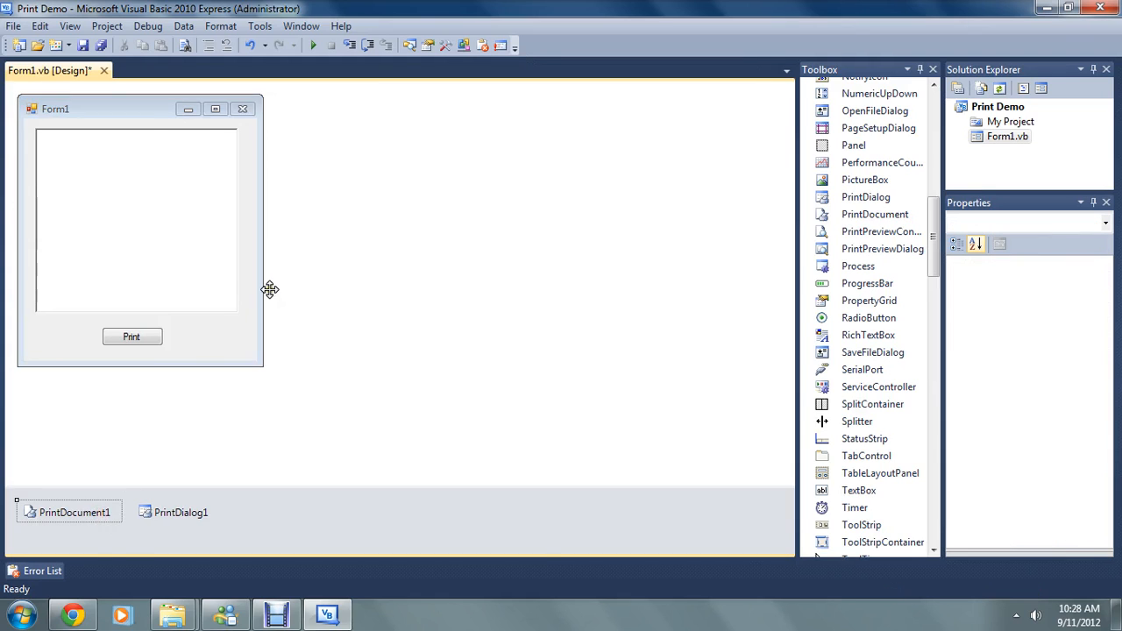
Step: Create the PrintDocument1 PrintPage handler and import System.Drawing.Printing
double_click(75, 512)
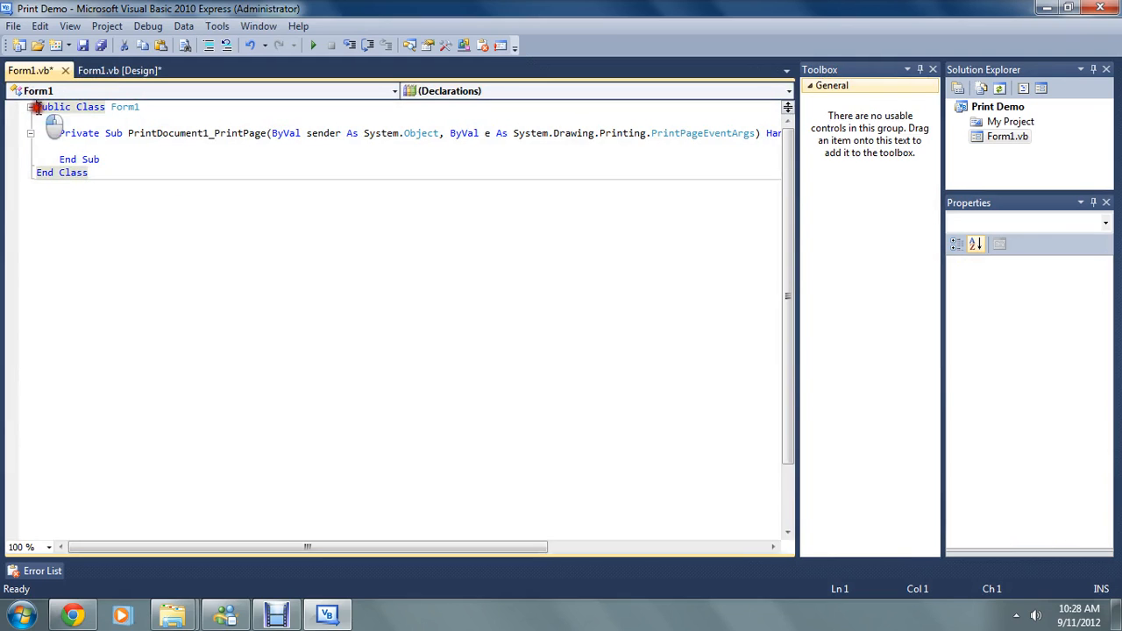
text(orts)
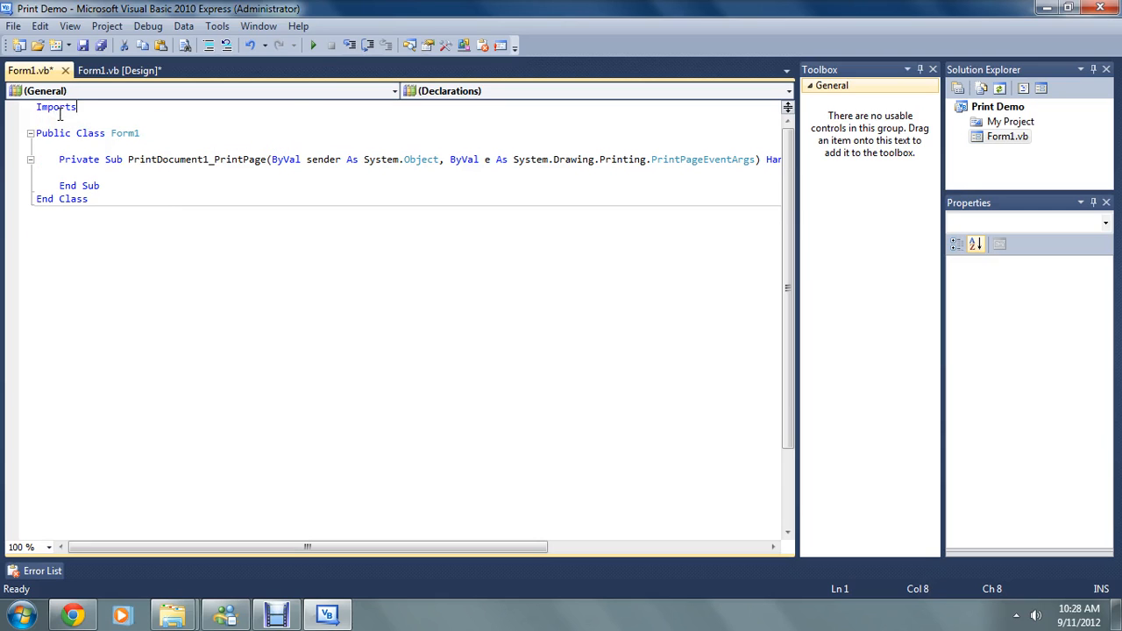
text(System)
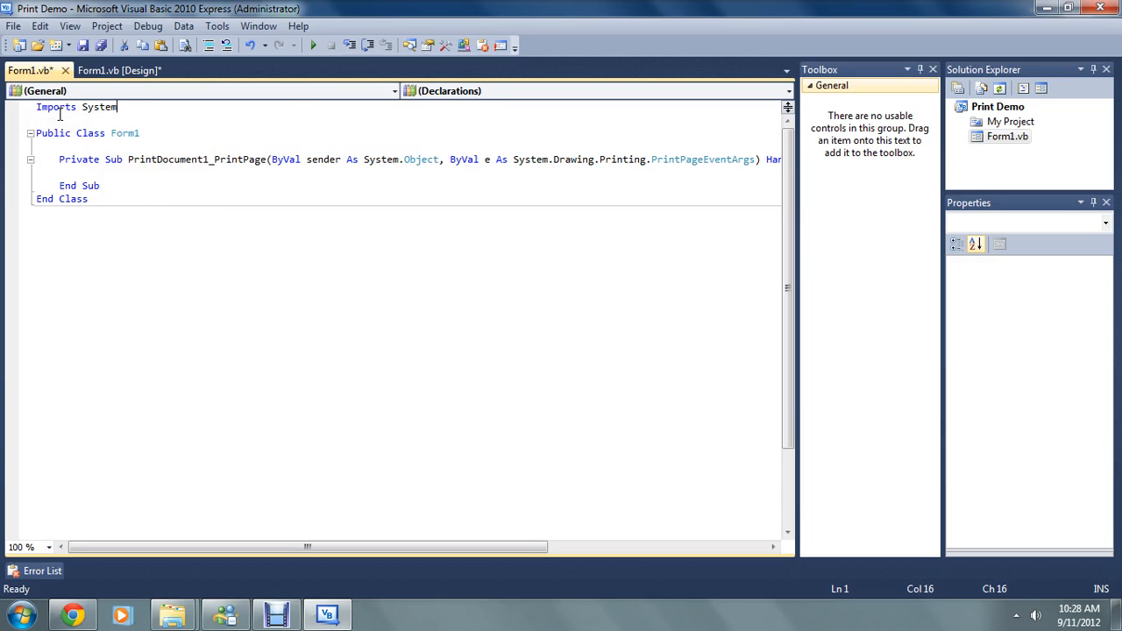
text(.Drawing)
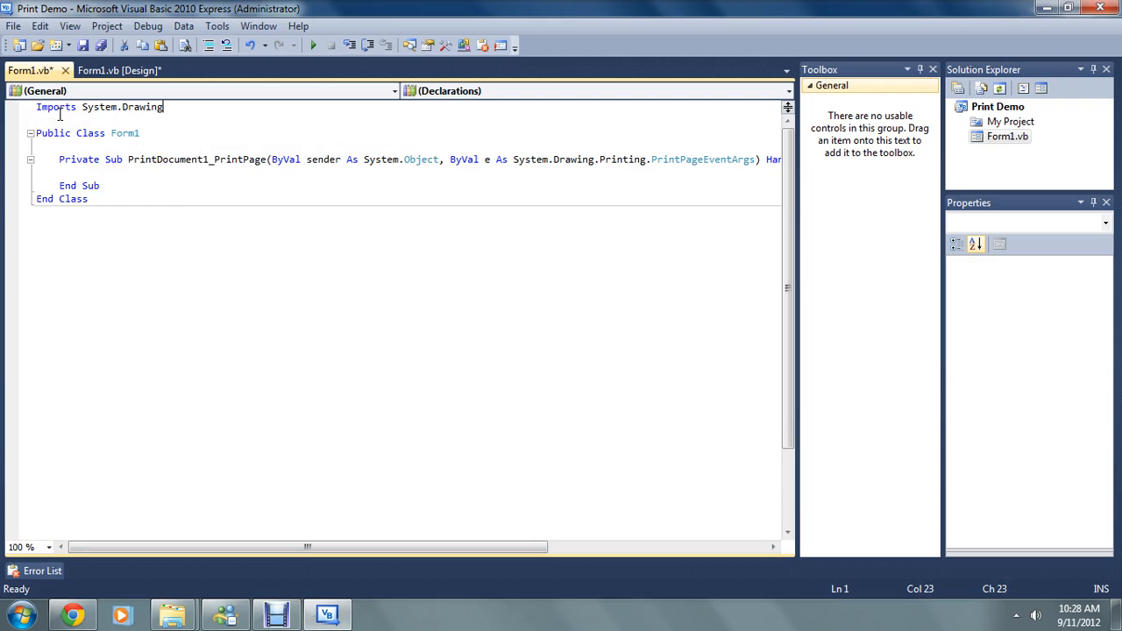
text(.Printing)
click(408, 172)
text(Dim font1 As)
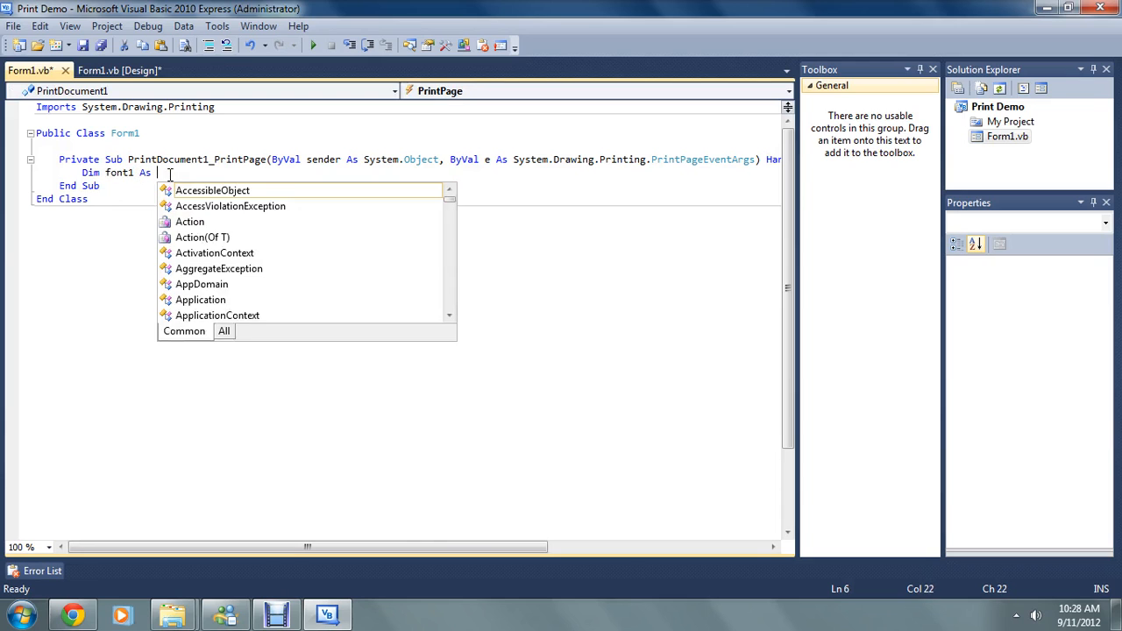
Step: Declare font1 as a new Arial 11 font in the PrintPage handler
text(New)
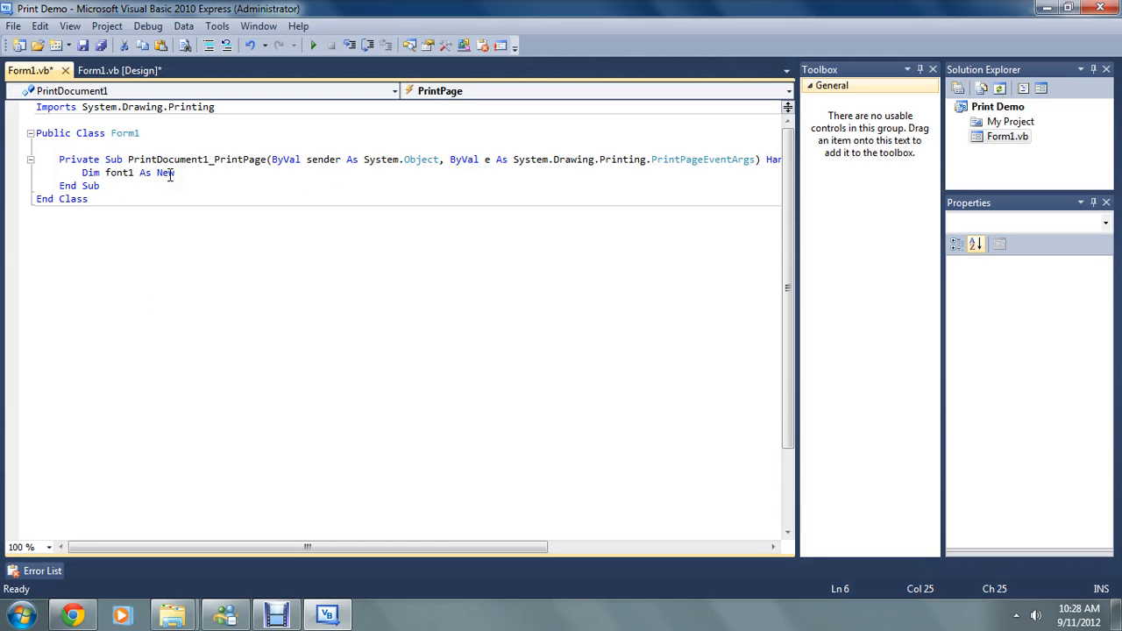
text(Font("Arial)
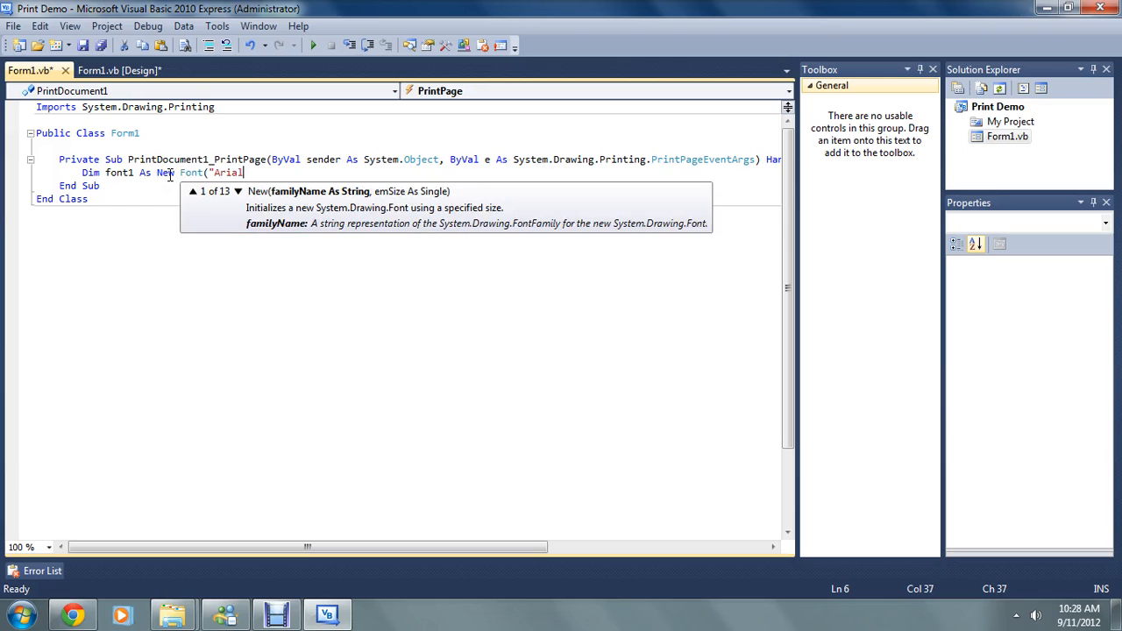
text(,)
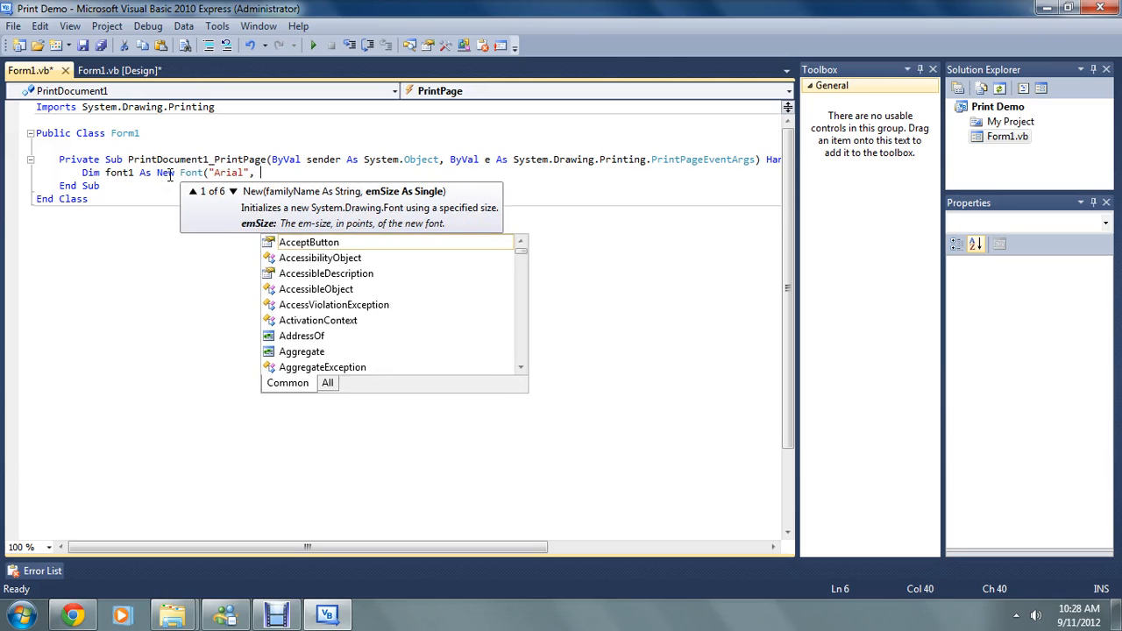
text(11,)
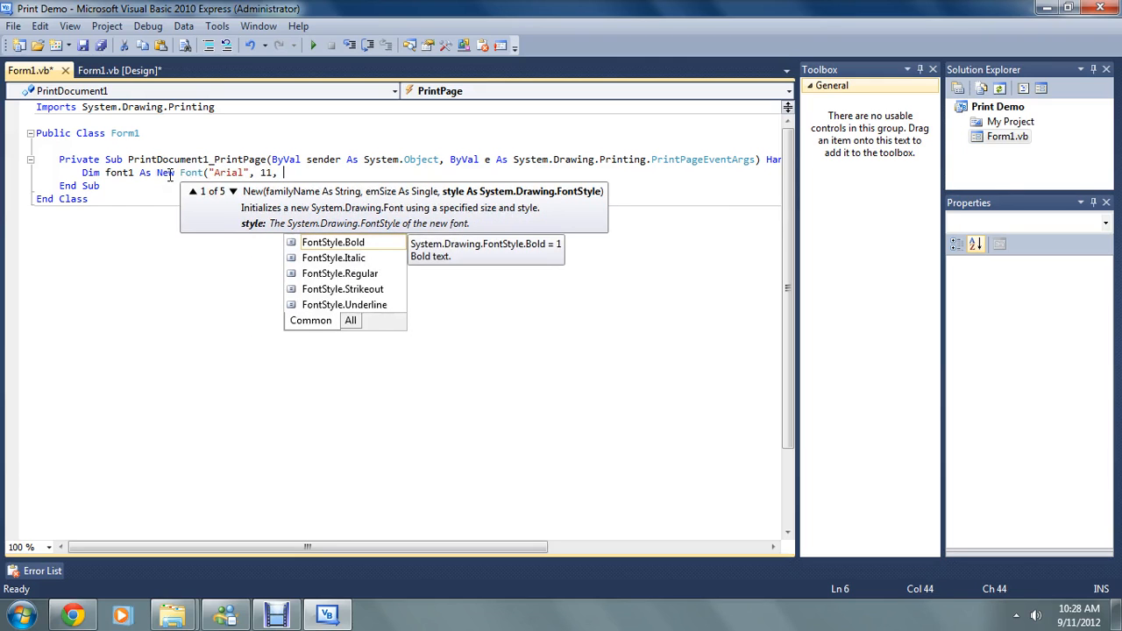
text(FontStyle.Regular))
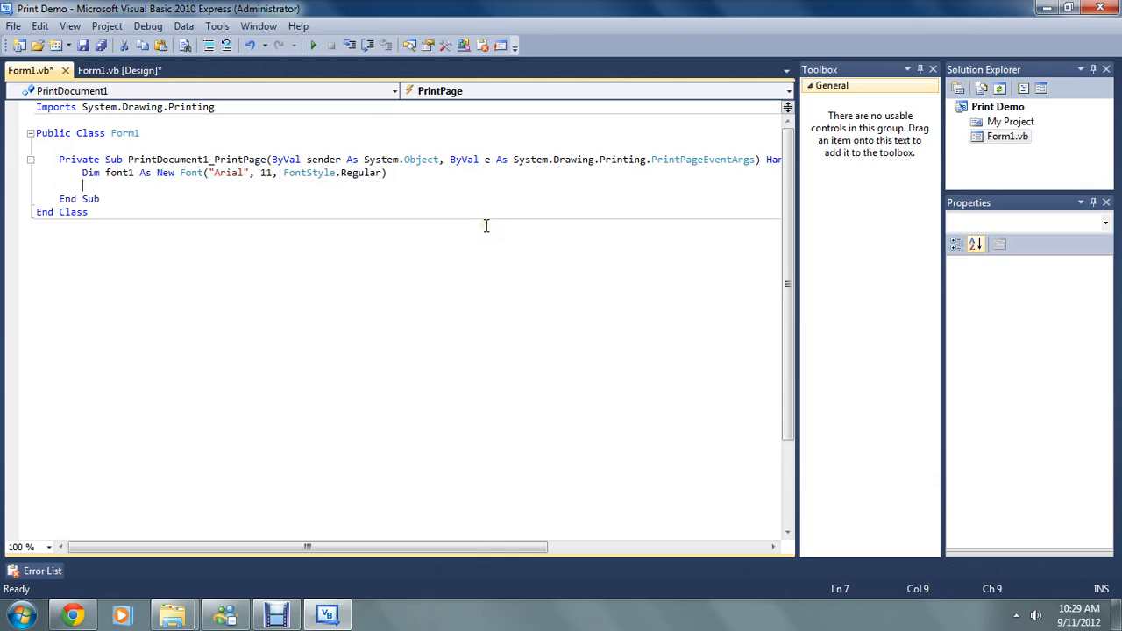
mouse_move(209, 193)
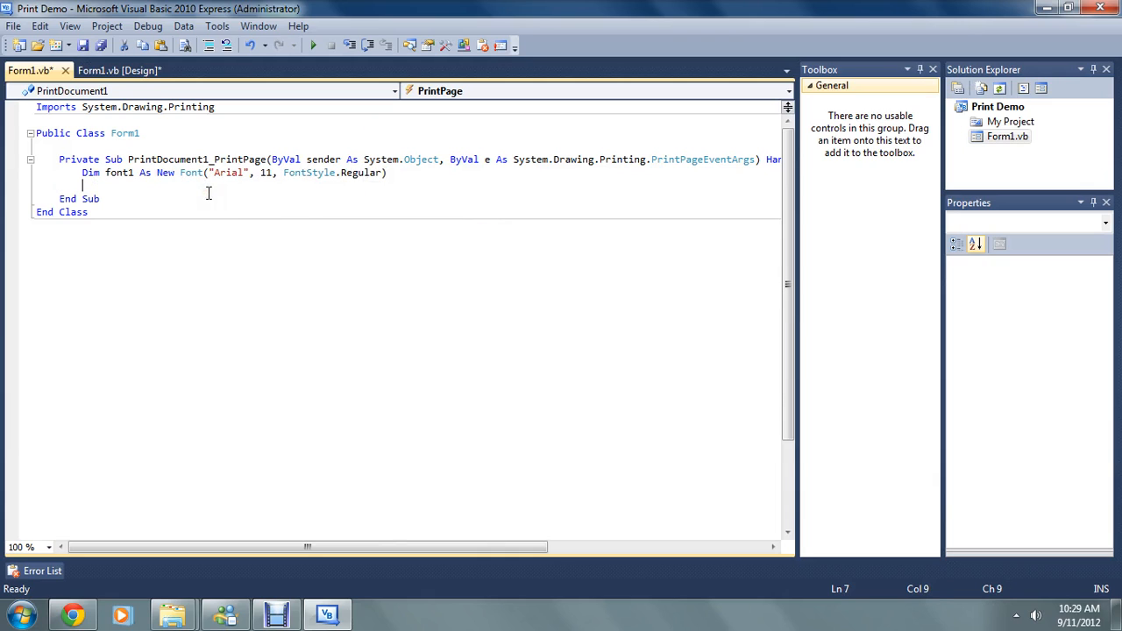
Step: Add e.Graphics.DrawString drawing the RichTextBox text with font1, Brushes.Black at 100, 100
text(e.)
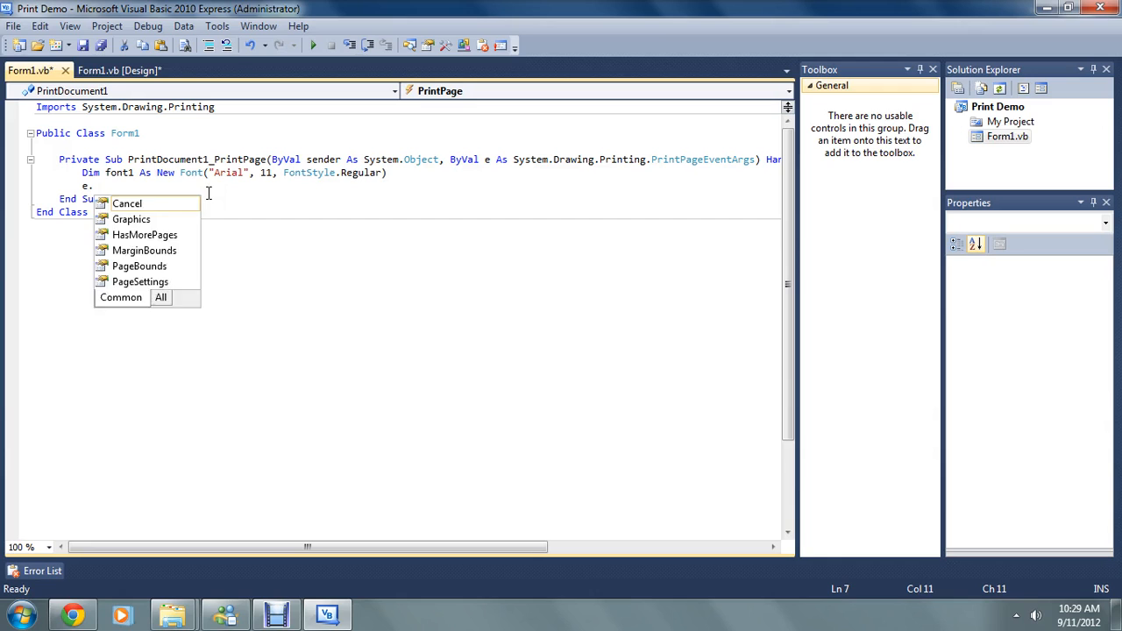
double_click(132, 218)
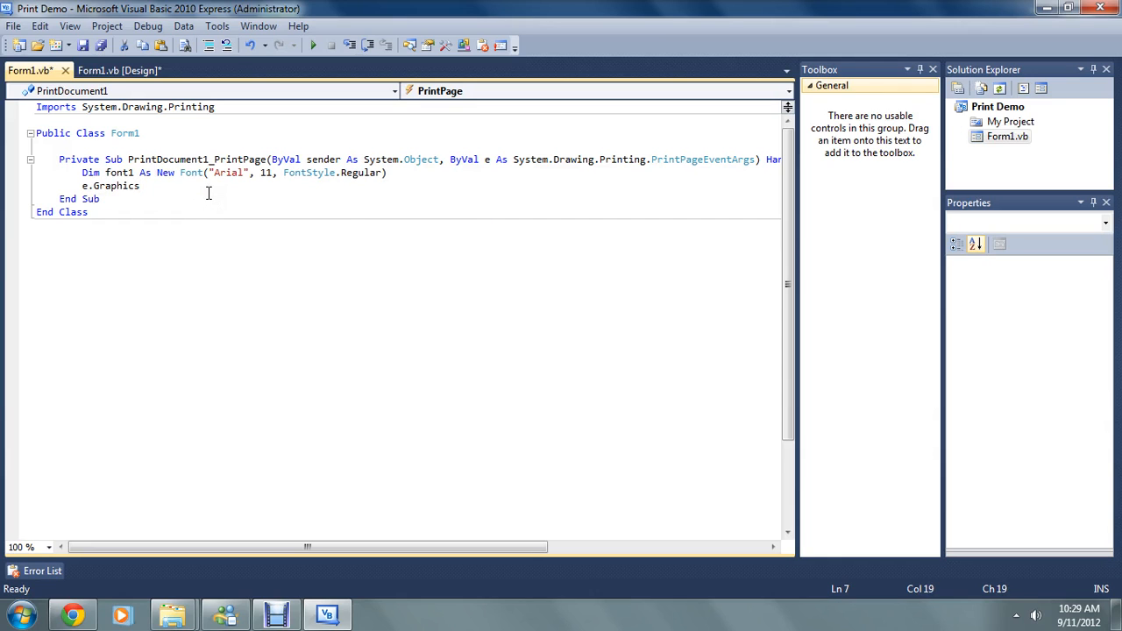
text(Draws)
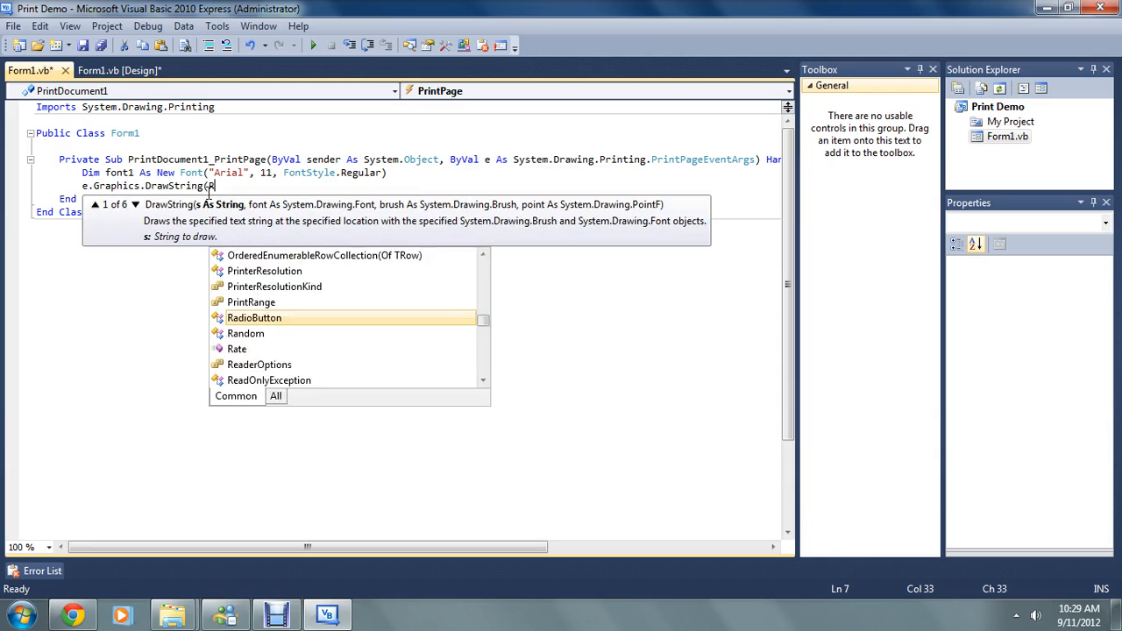
text(RichTextBox)
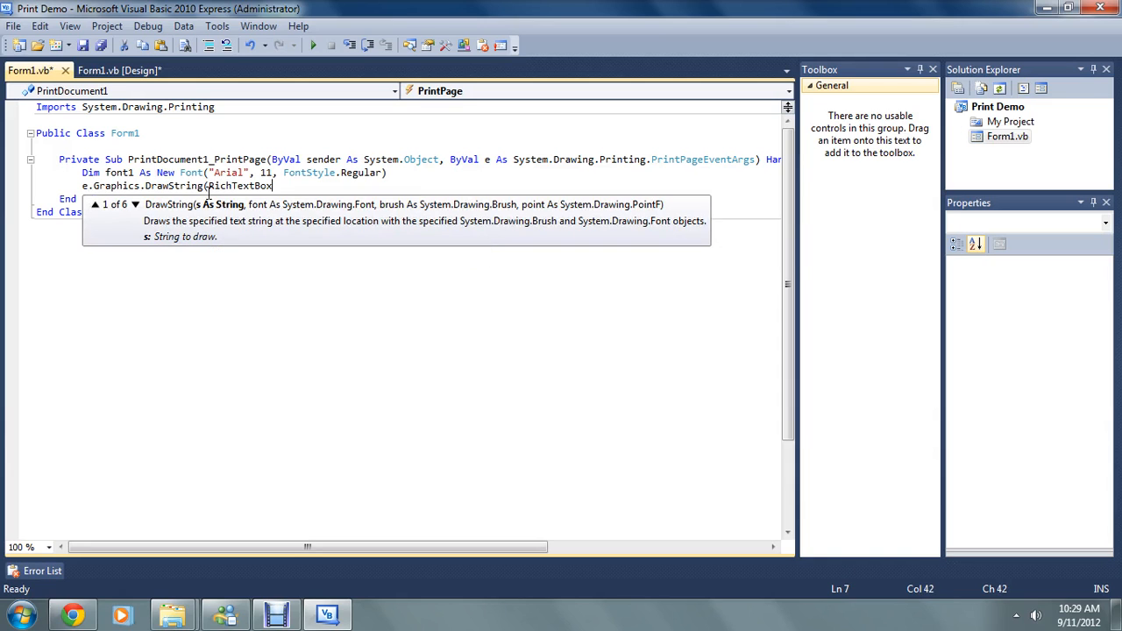
text(, Font1,)
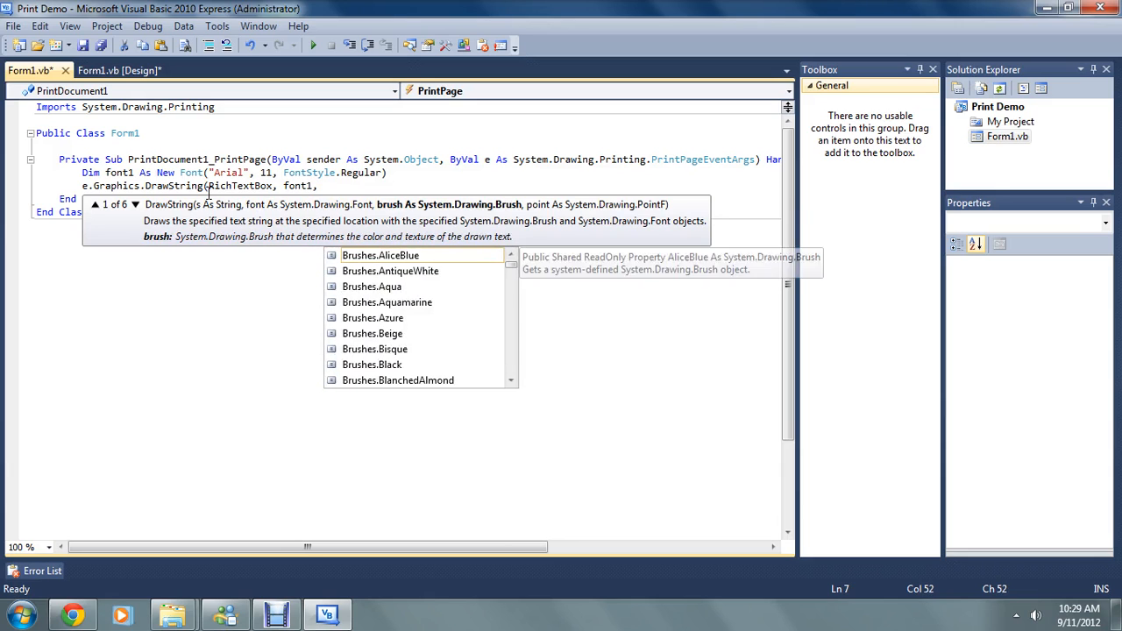
text(Brushes)
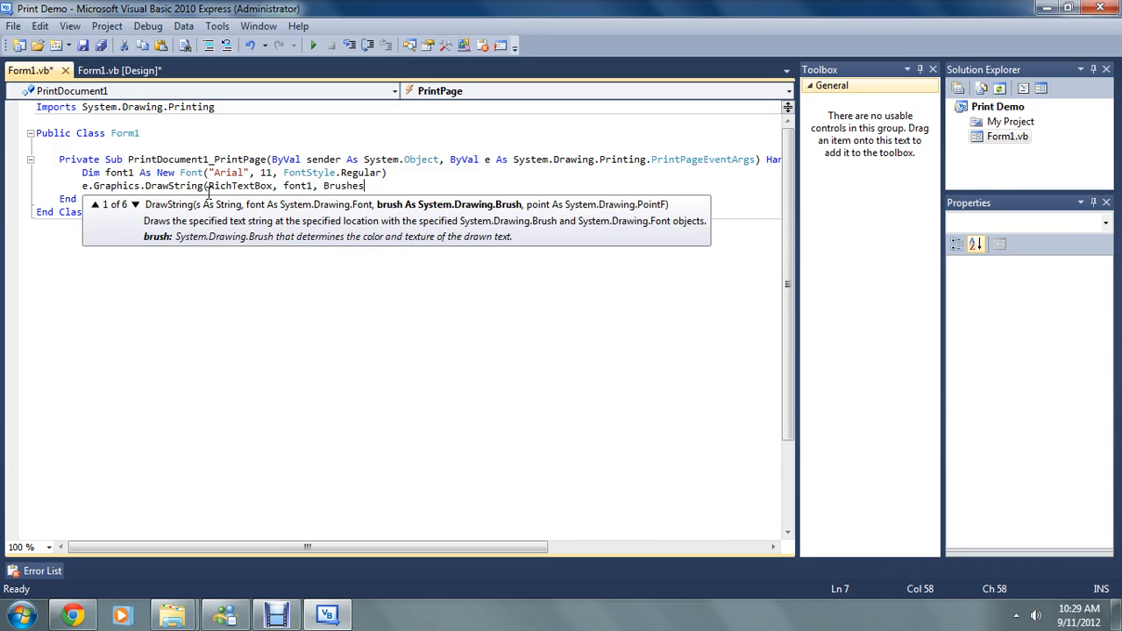
text(.Black,)
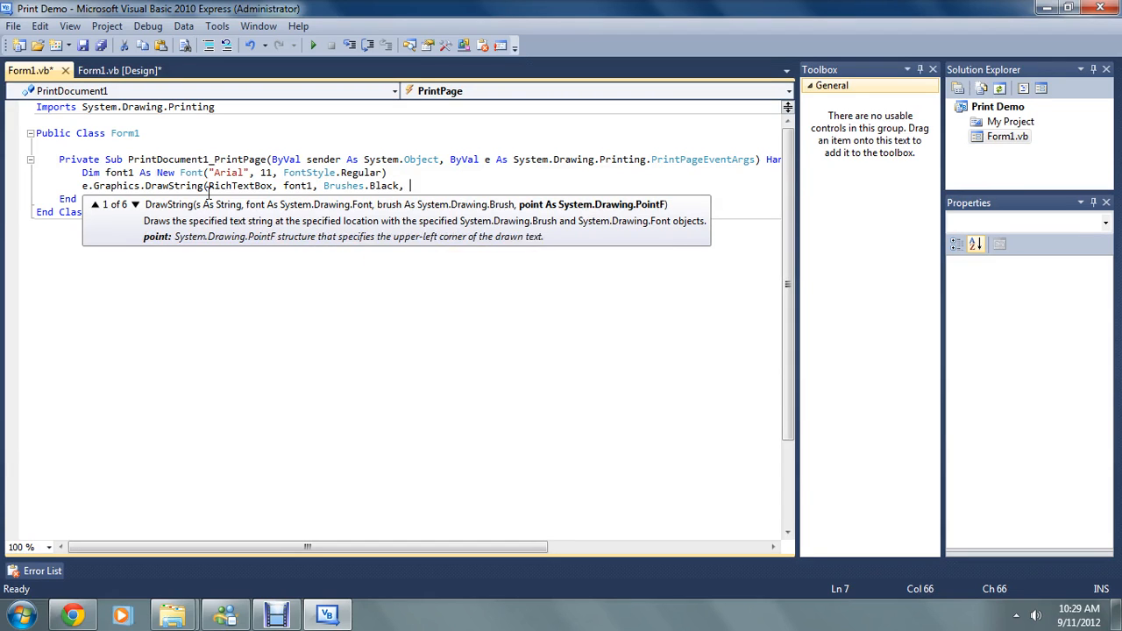
text(100,)
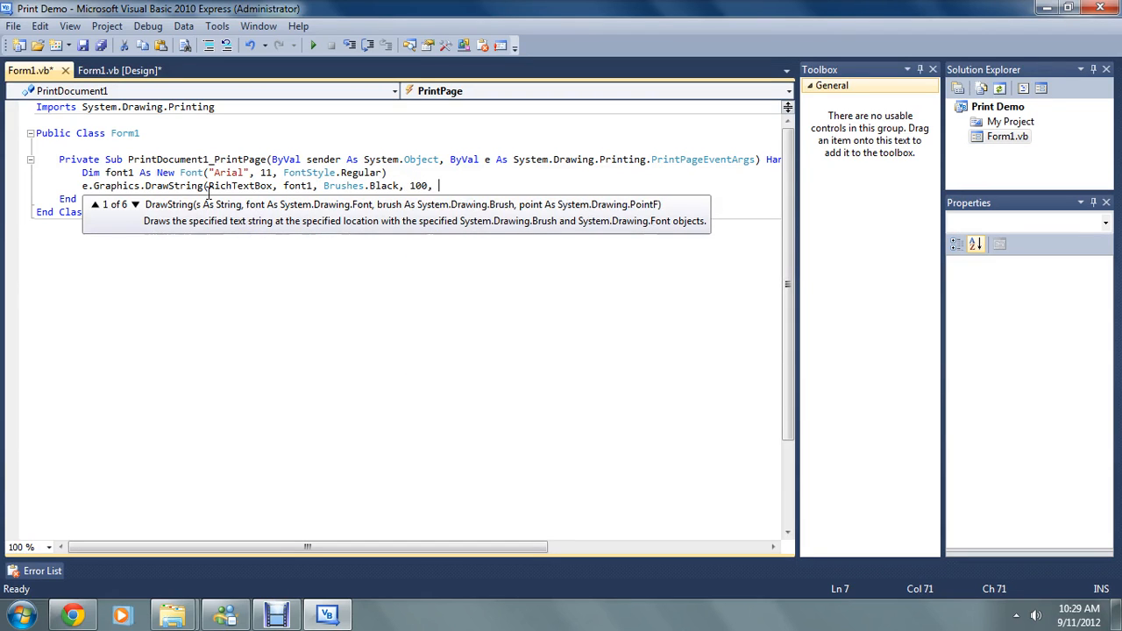
text(100))
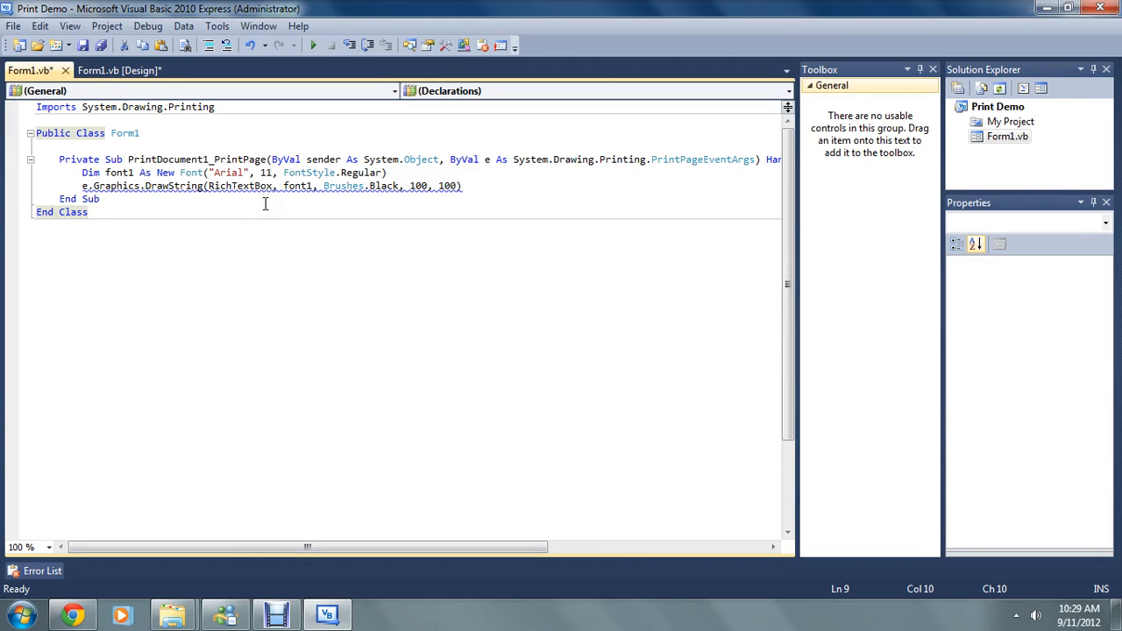
mouse_move(266, 194)
text(.Text)
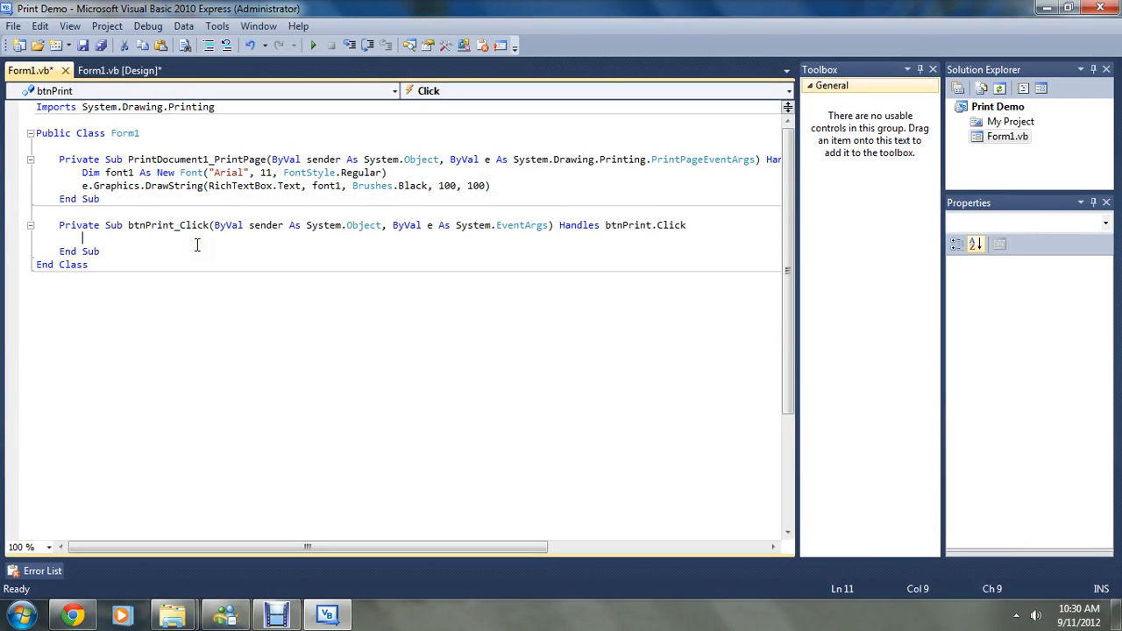
Step: Call PrintDialog1.ShowDialog() inside the btnPrint_Click handler
text(P)
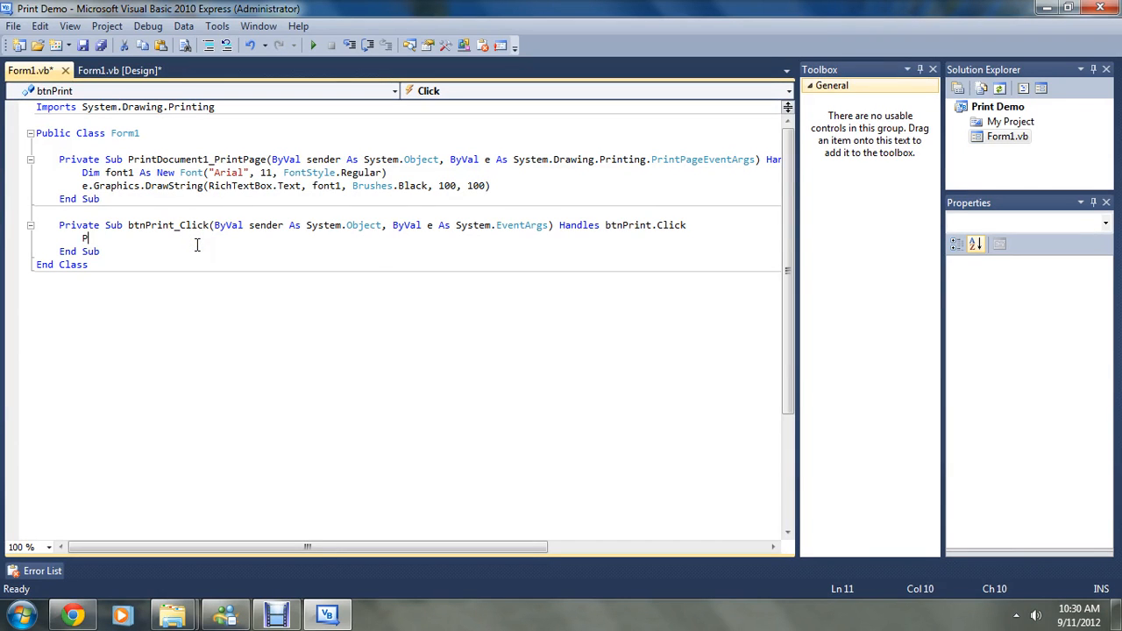
text(rintDocument1.)
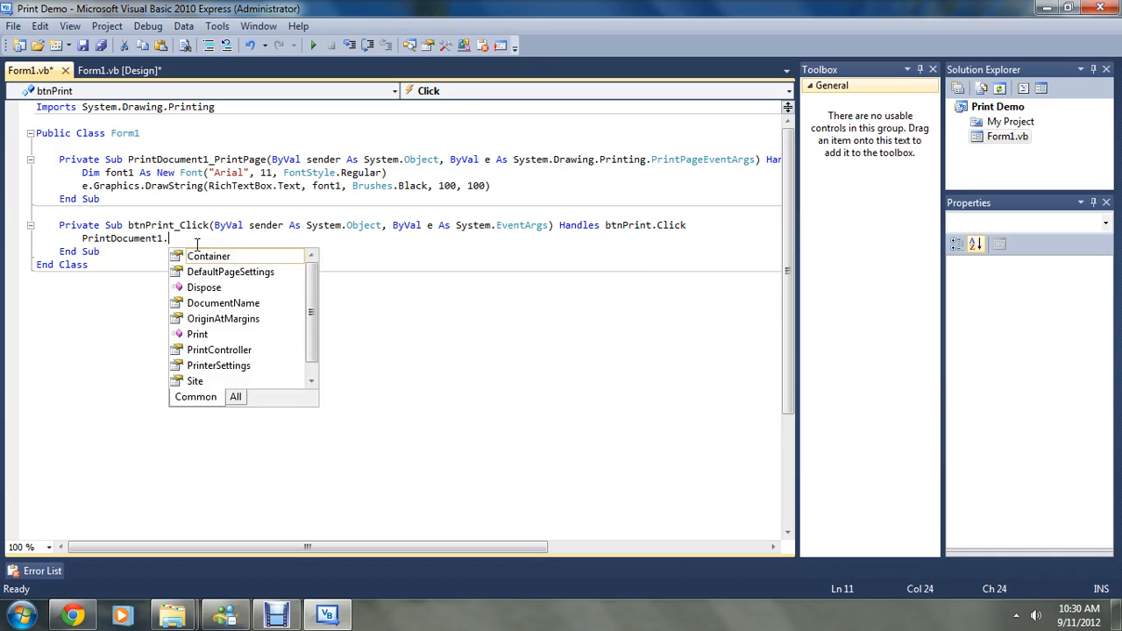
text(S)
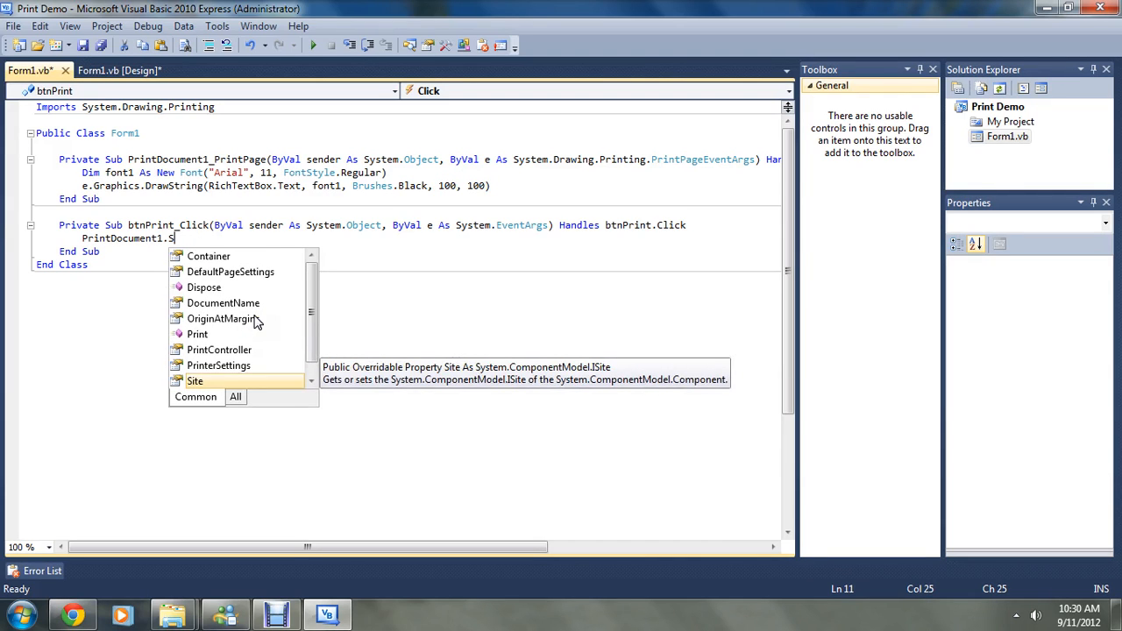
scroll(down, 3)
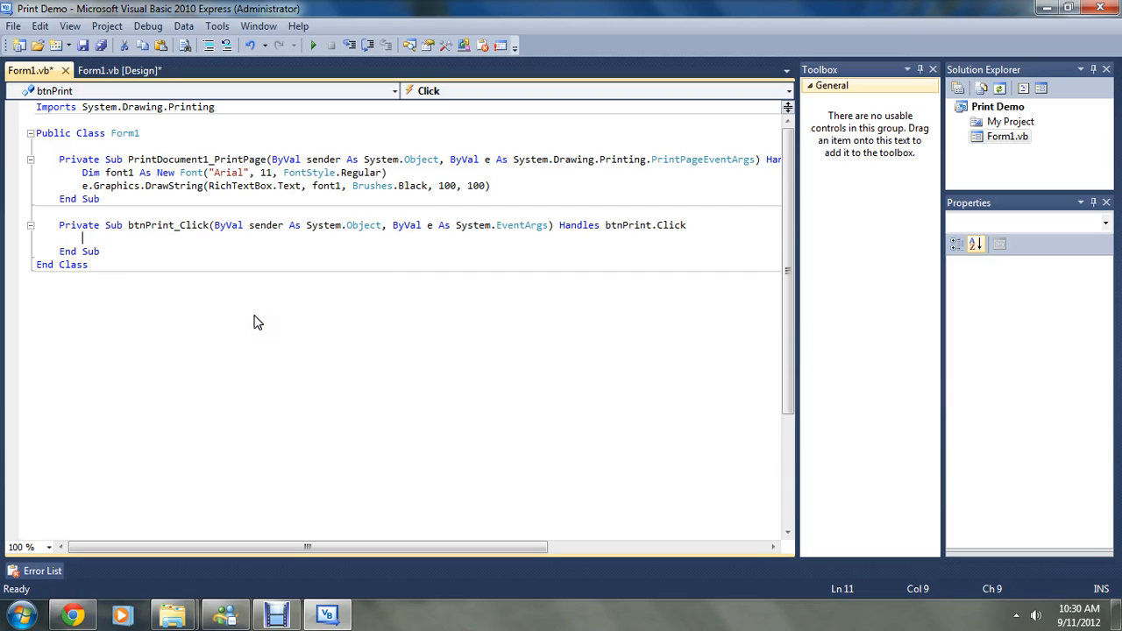
text(PrintDi)
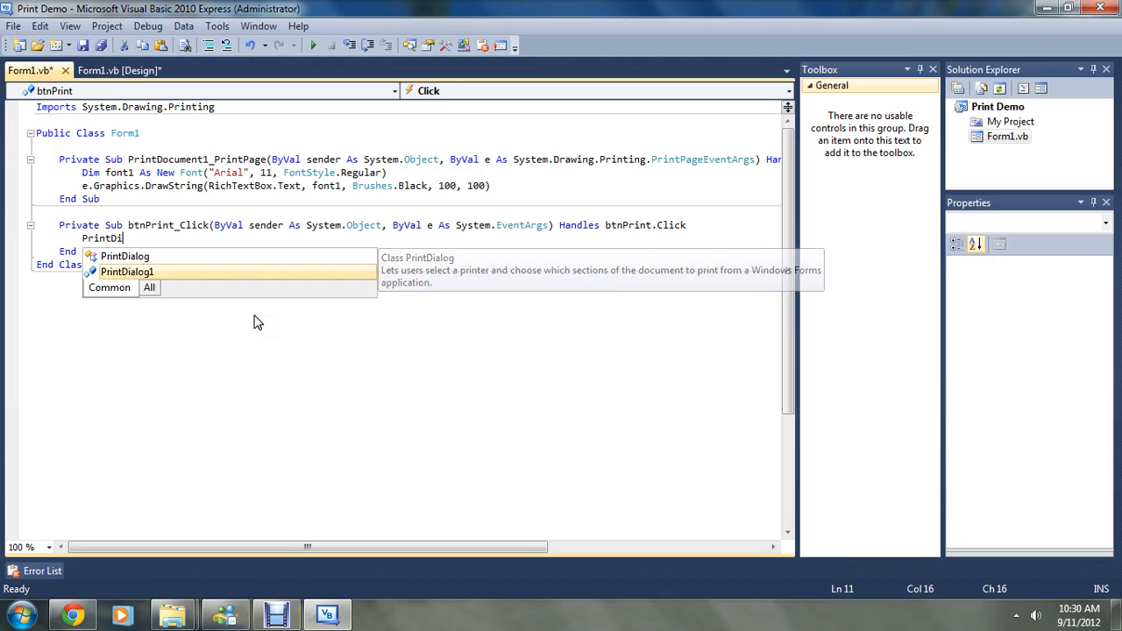
text(1.)
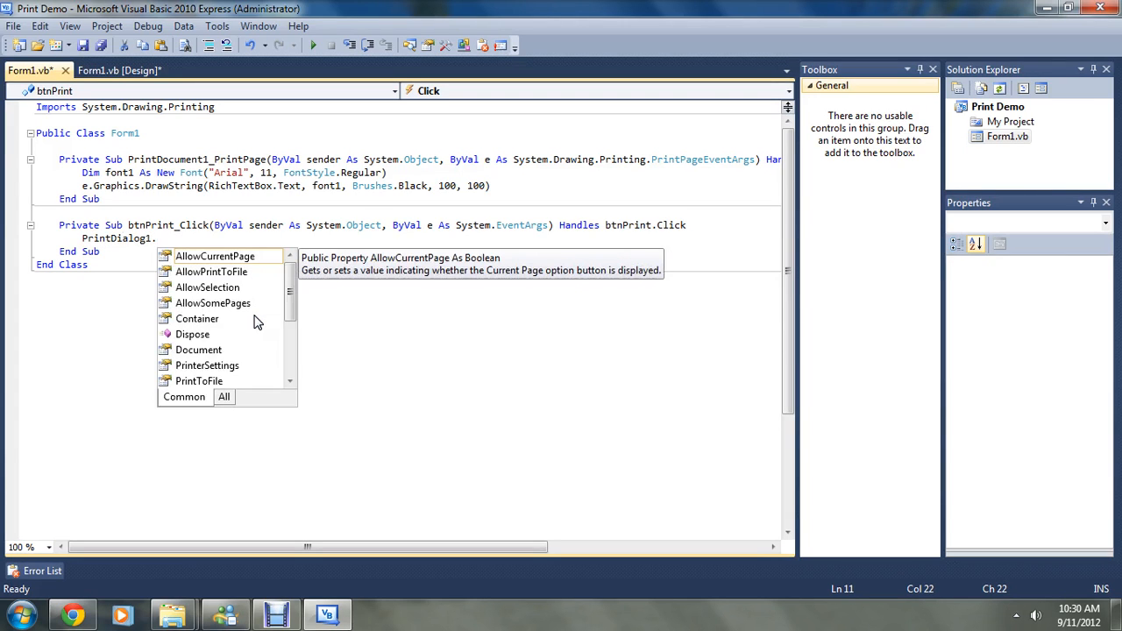
text(ShowDialog())
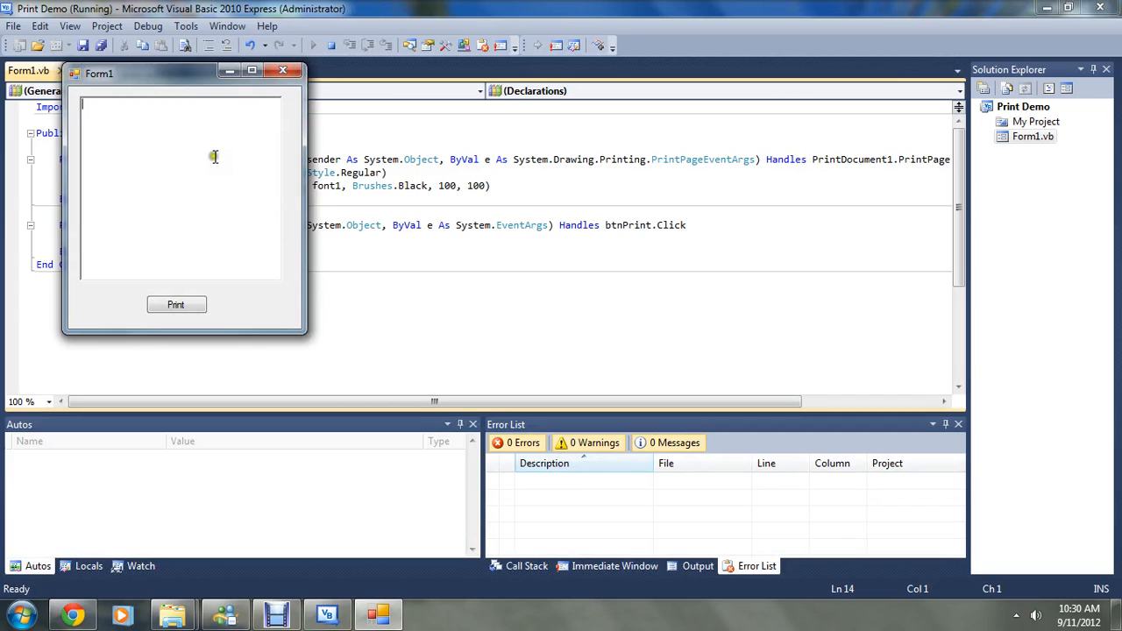
Step: Enter 'Hello World' in the running form, print, and cancel the Print dialog
text(Hello)
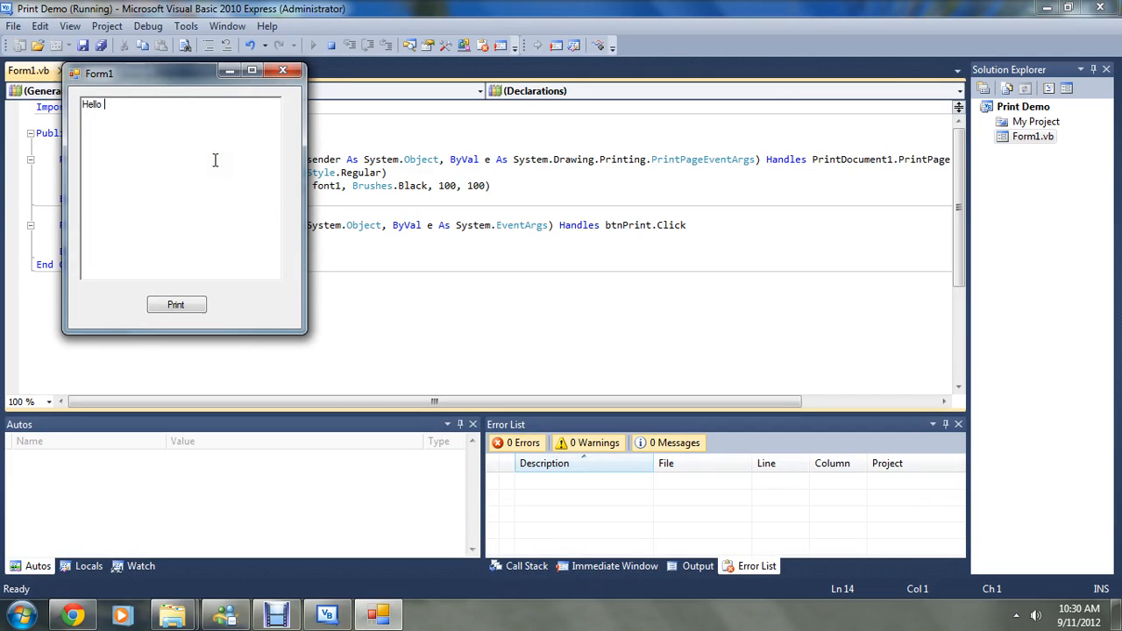
text(World)
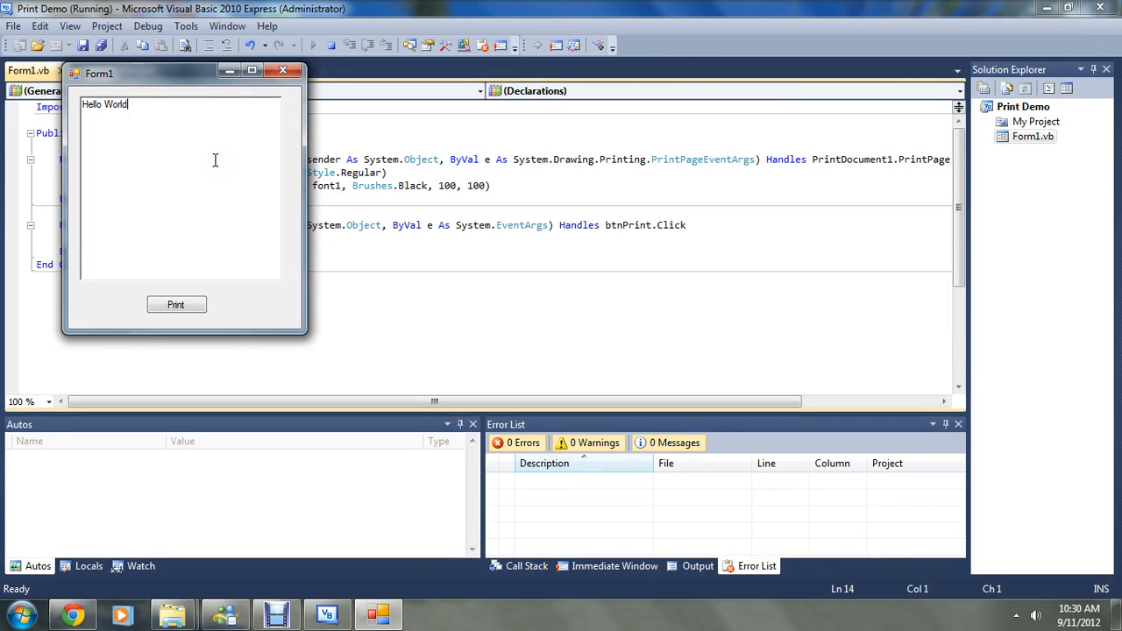
click(175, 304)
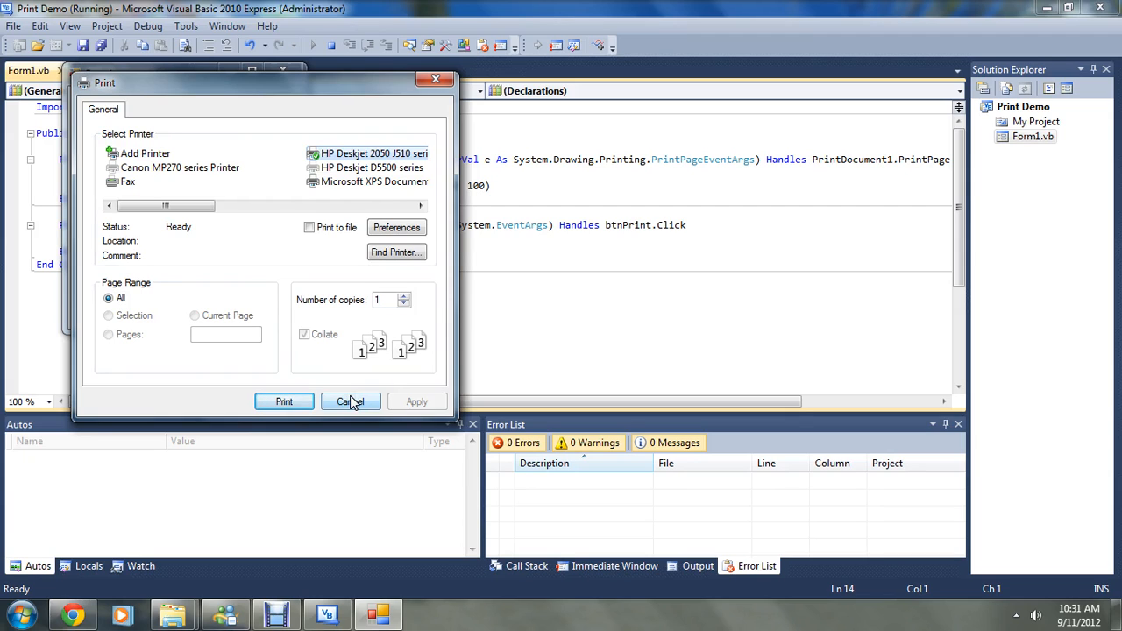
click(349, 401)
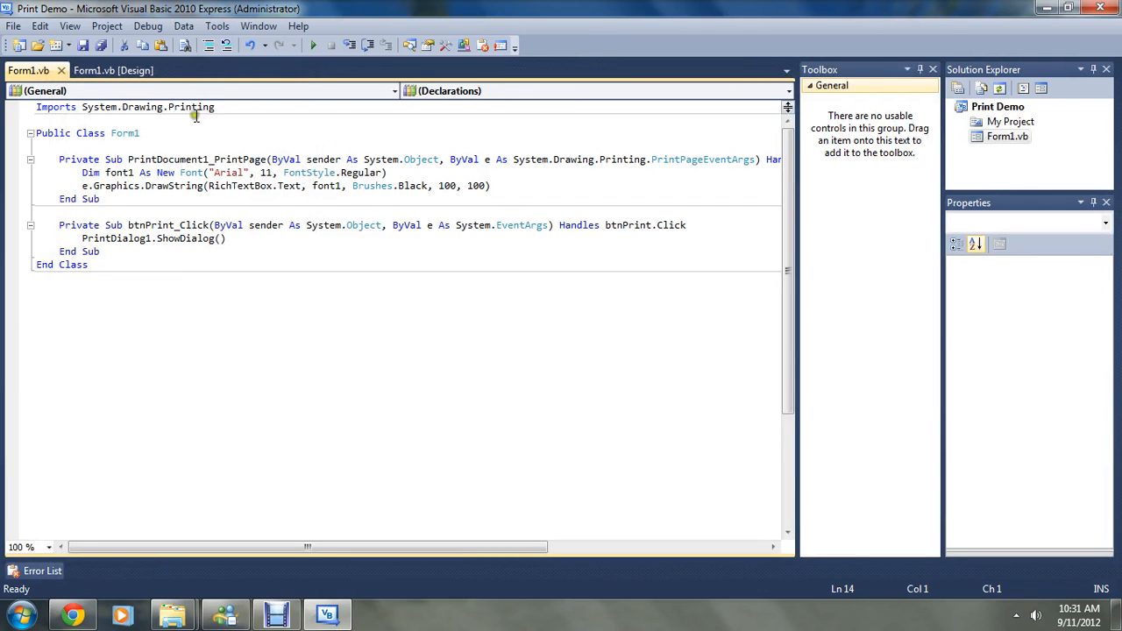
Step: Switch to the Form1.vb [Design] tab
click(113, 70)
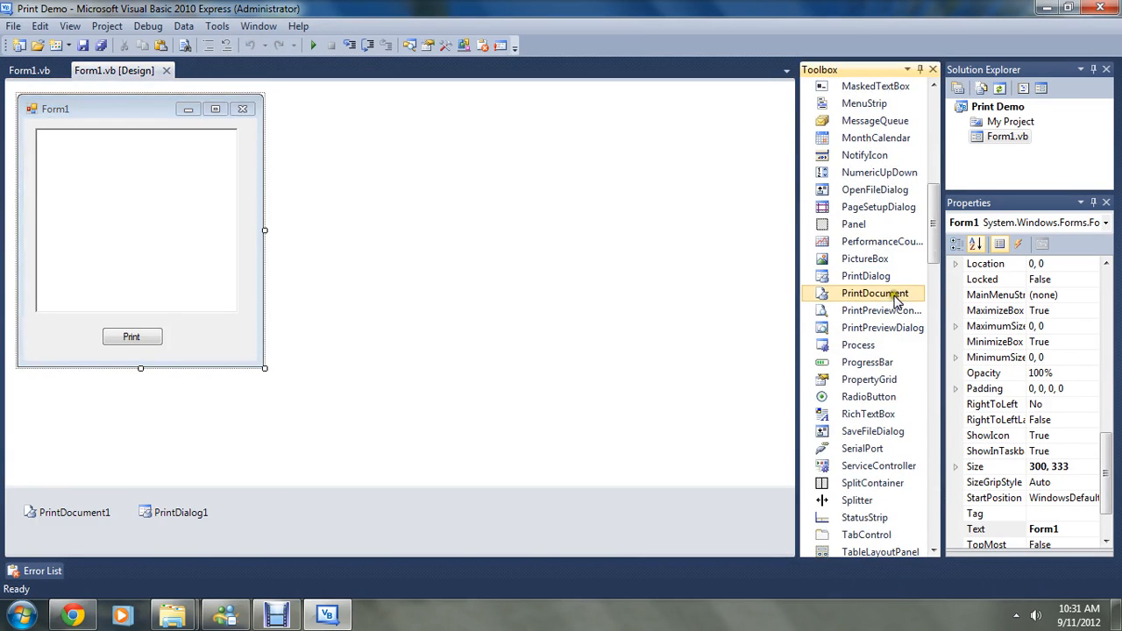
mouse_move(882, 327)
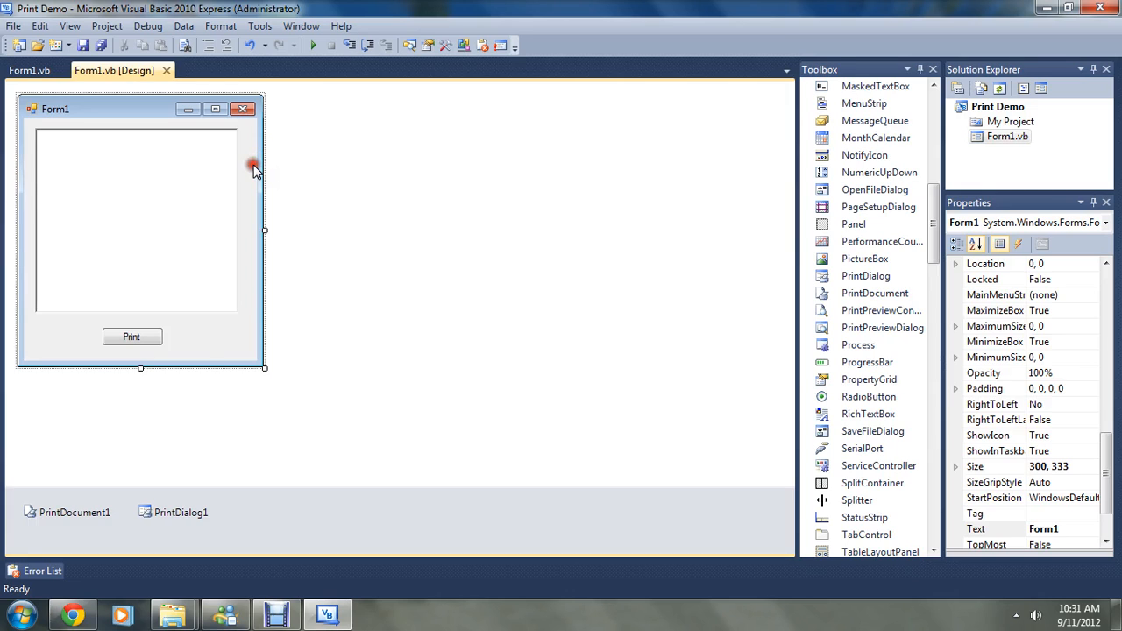
mouse_move(135, 214)
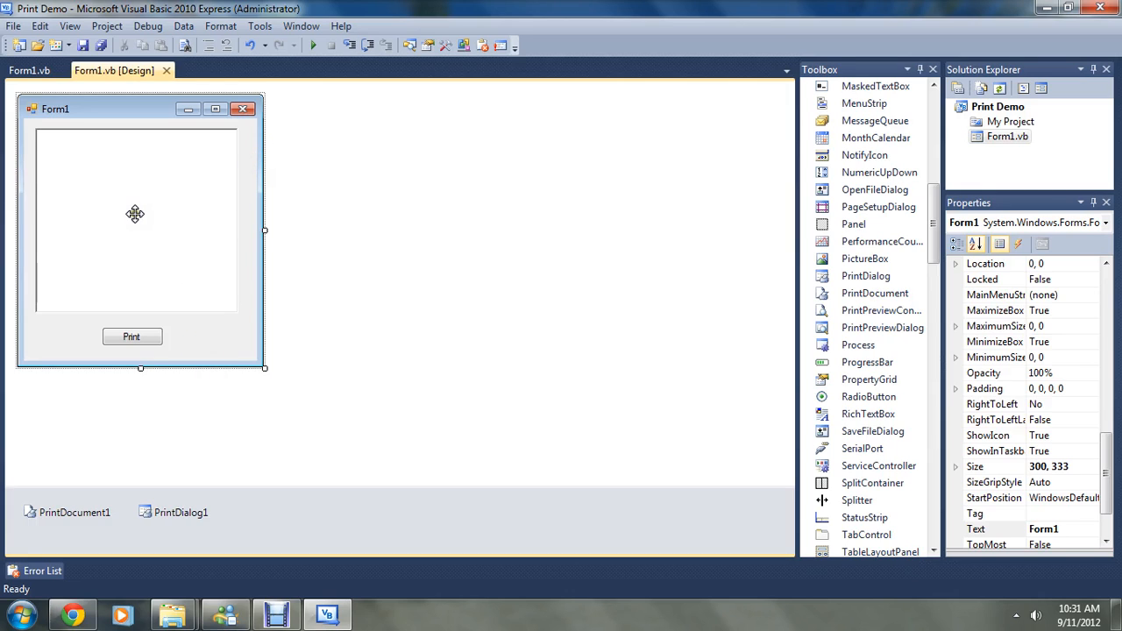